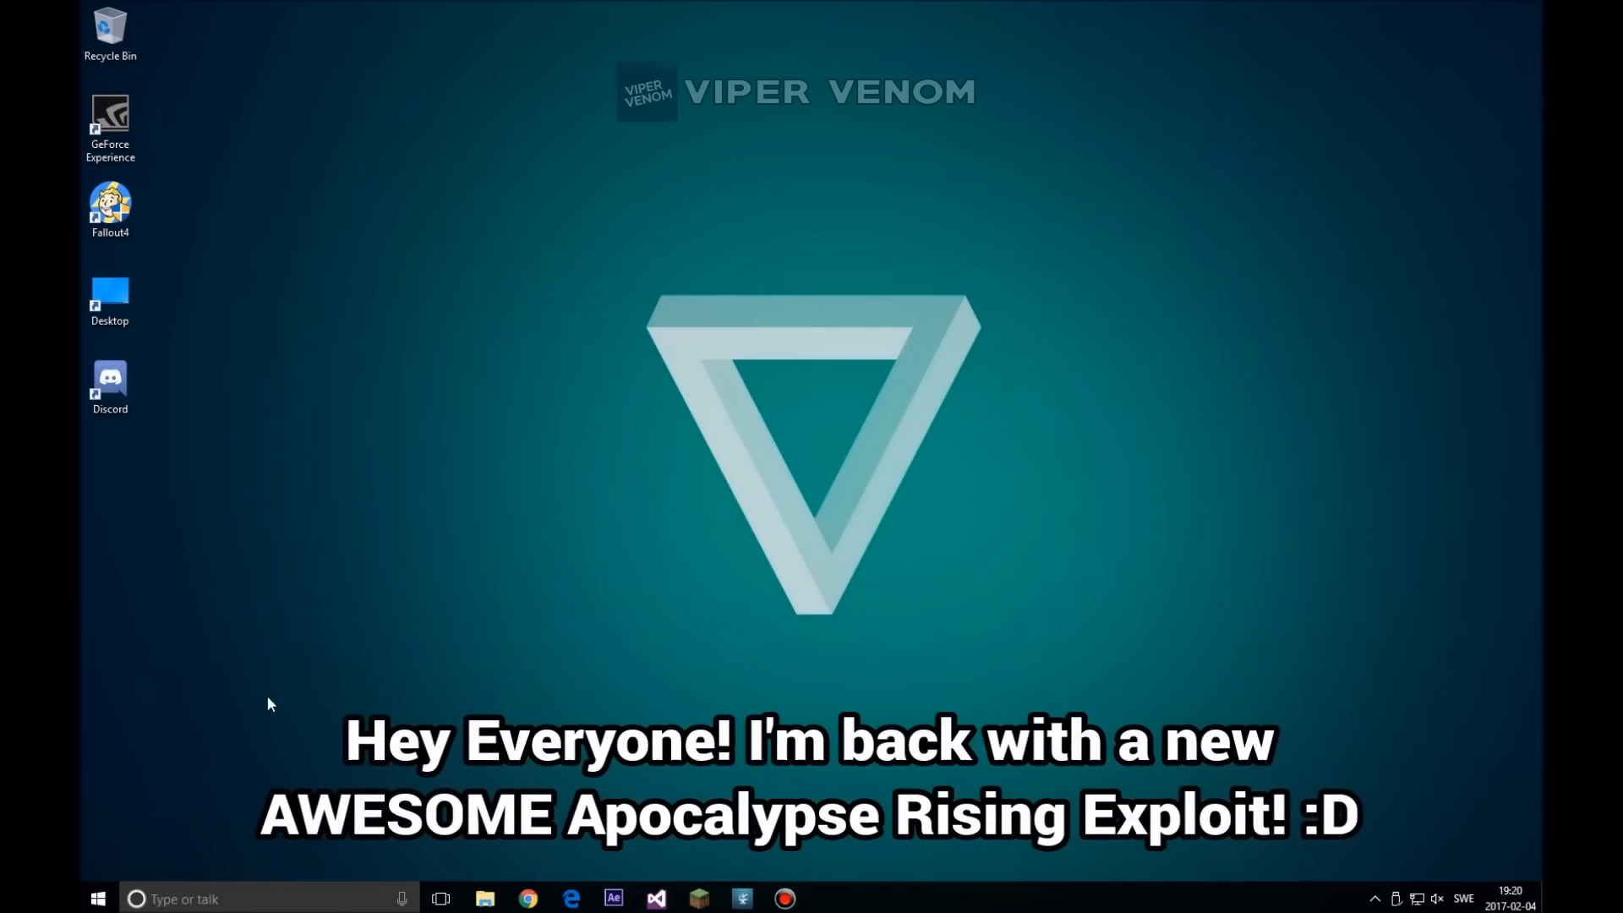
pyautogui.moveTo(247, 776)
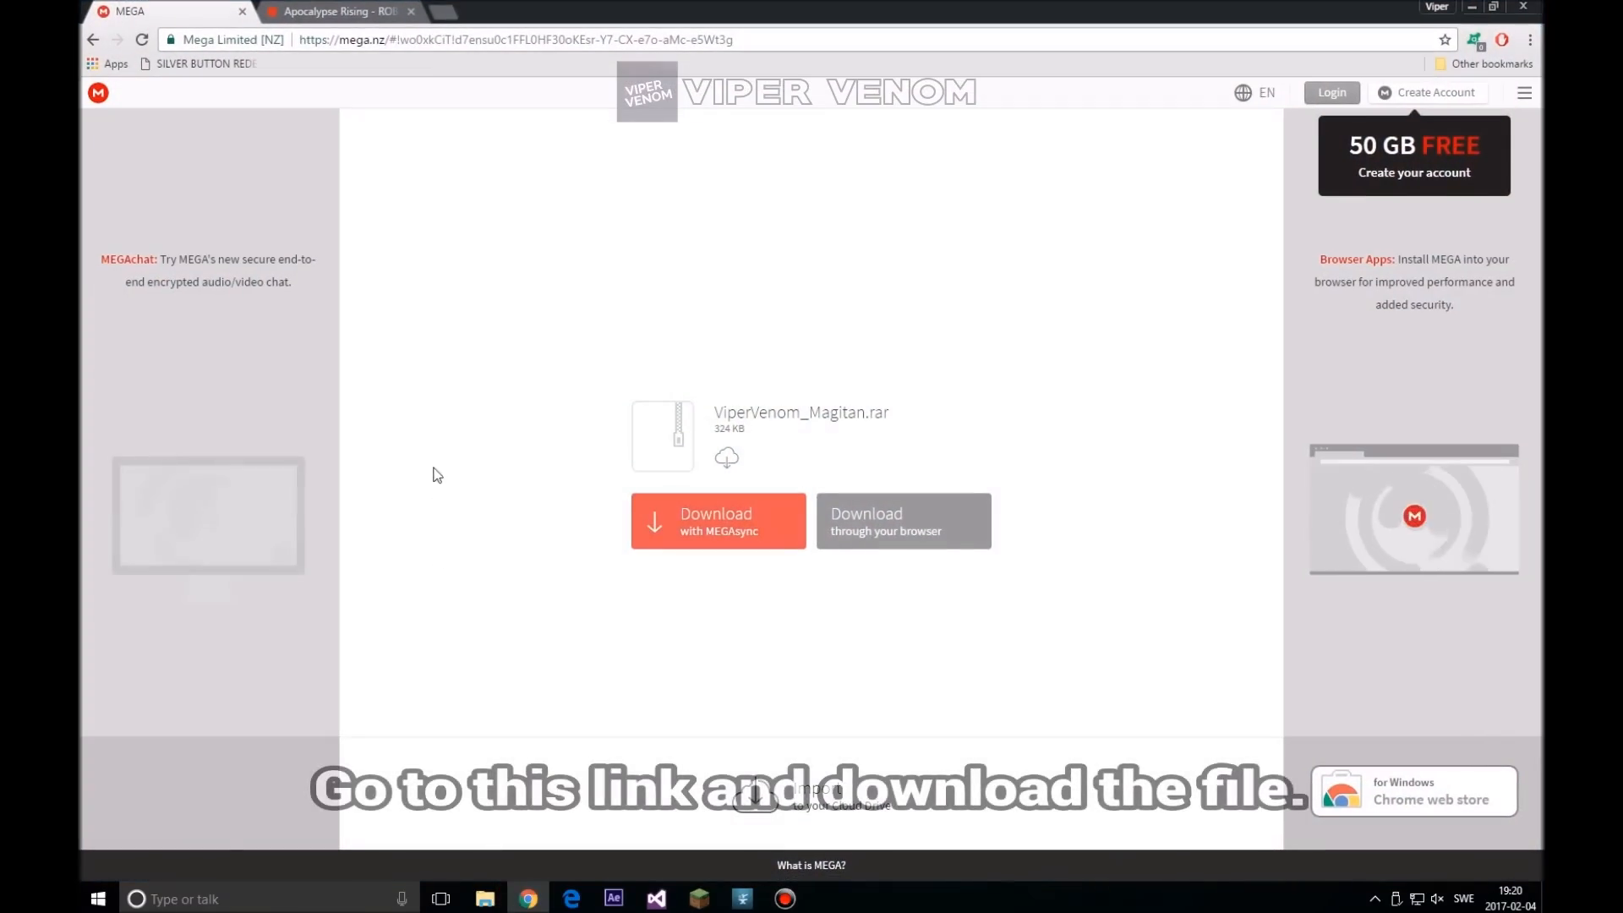
# Reveal the MEGA link and download ViperVenom_Magitan.rar through the browser to 100%
pyautogui.click(514, 39)
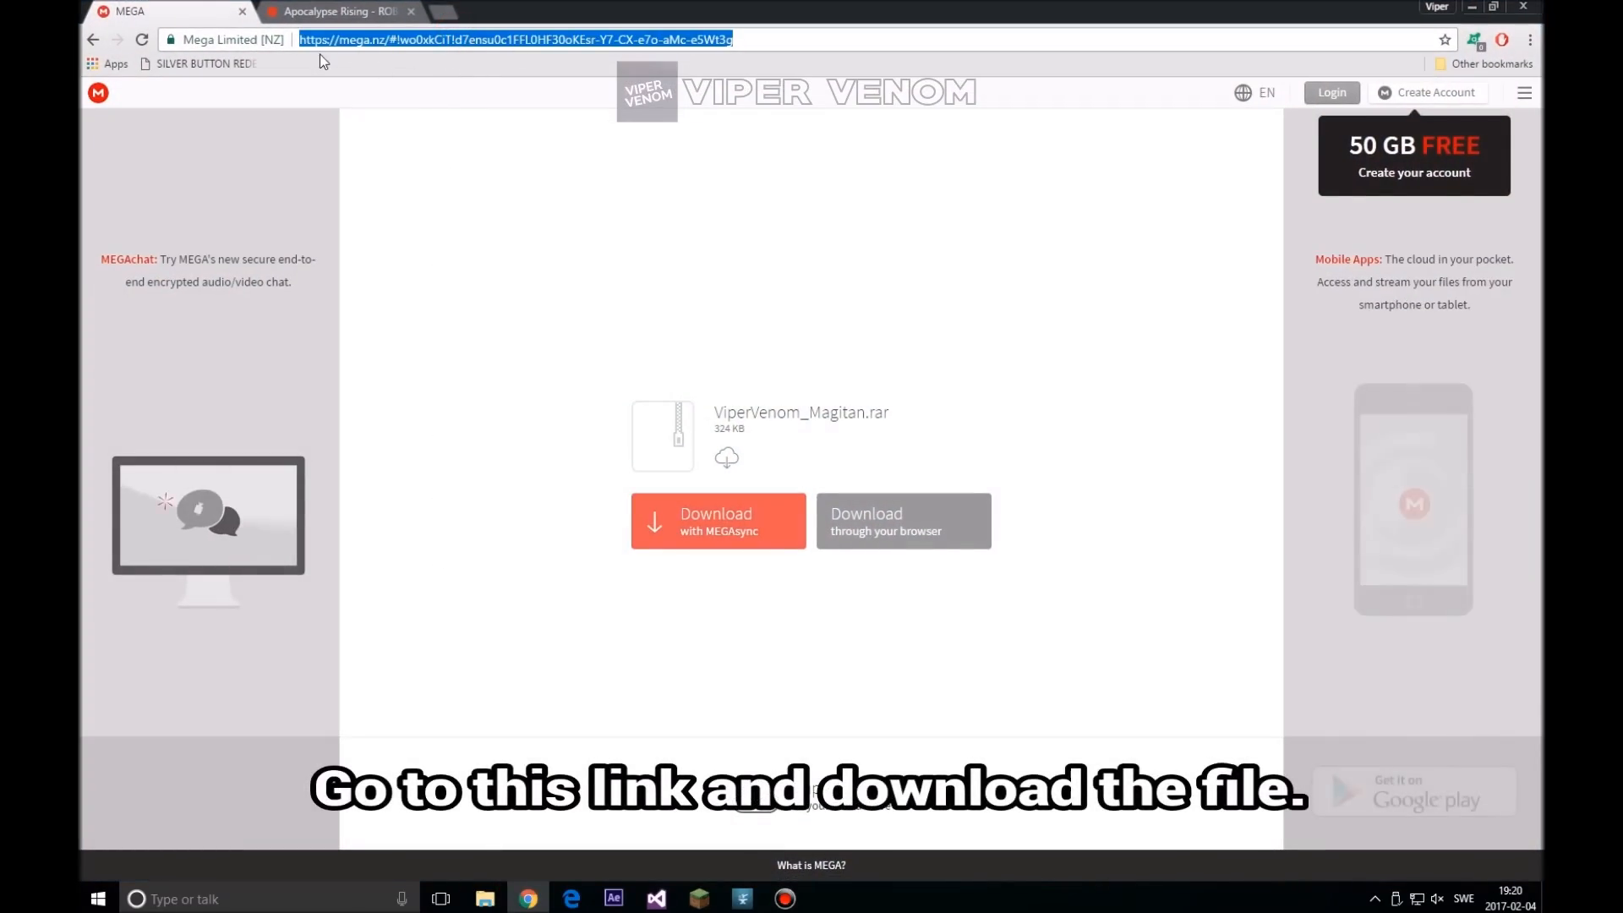
pyautogui.moveTo(396, 68)
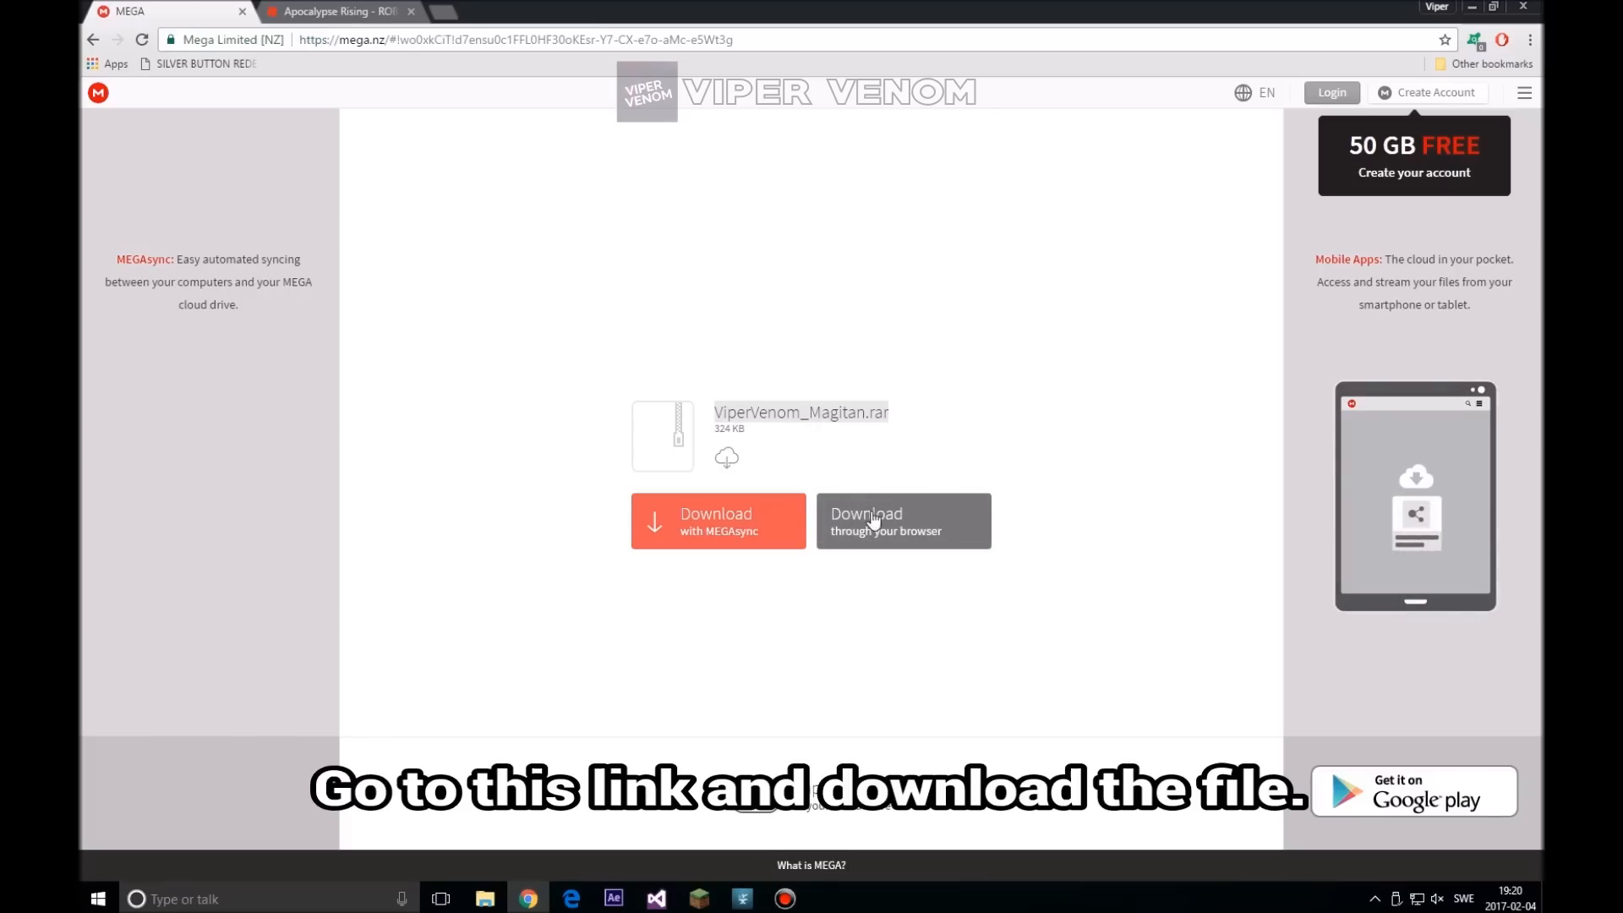
pyautogui.click(901, 521)
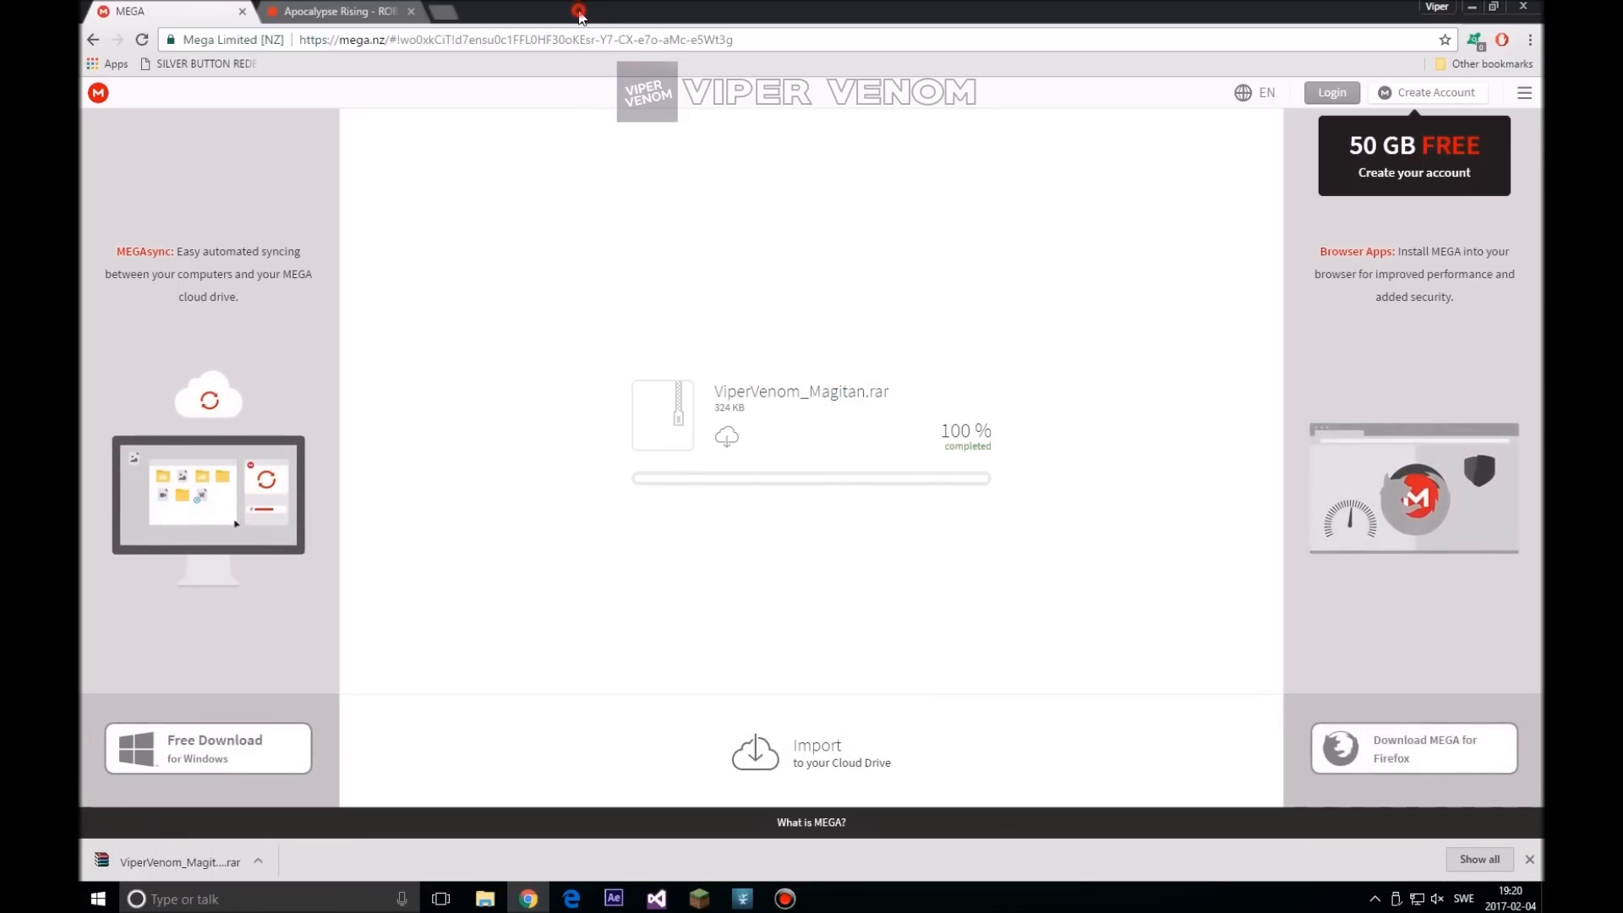
pyautogui.click(1493, 7)
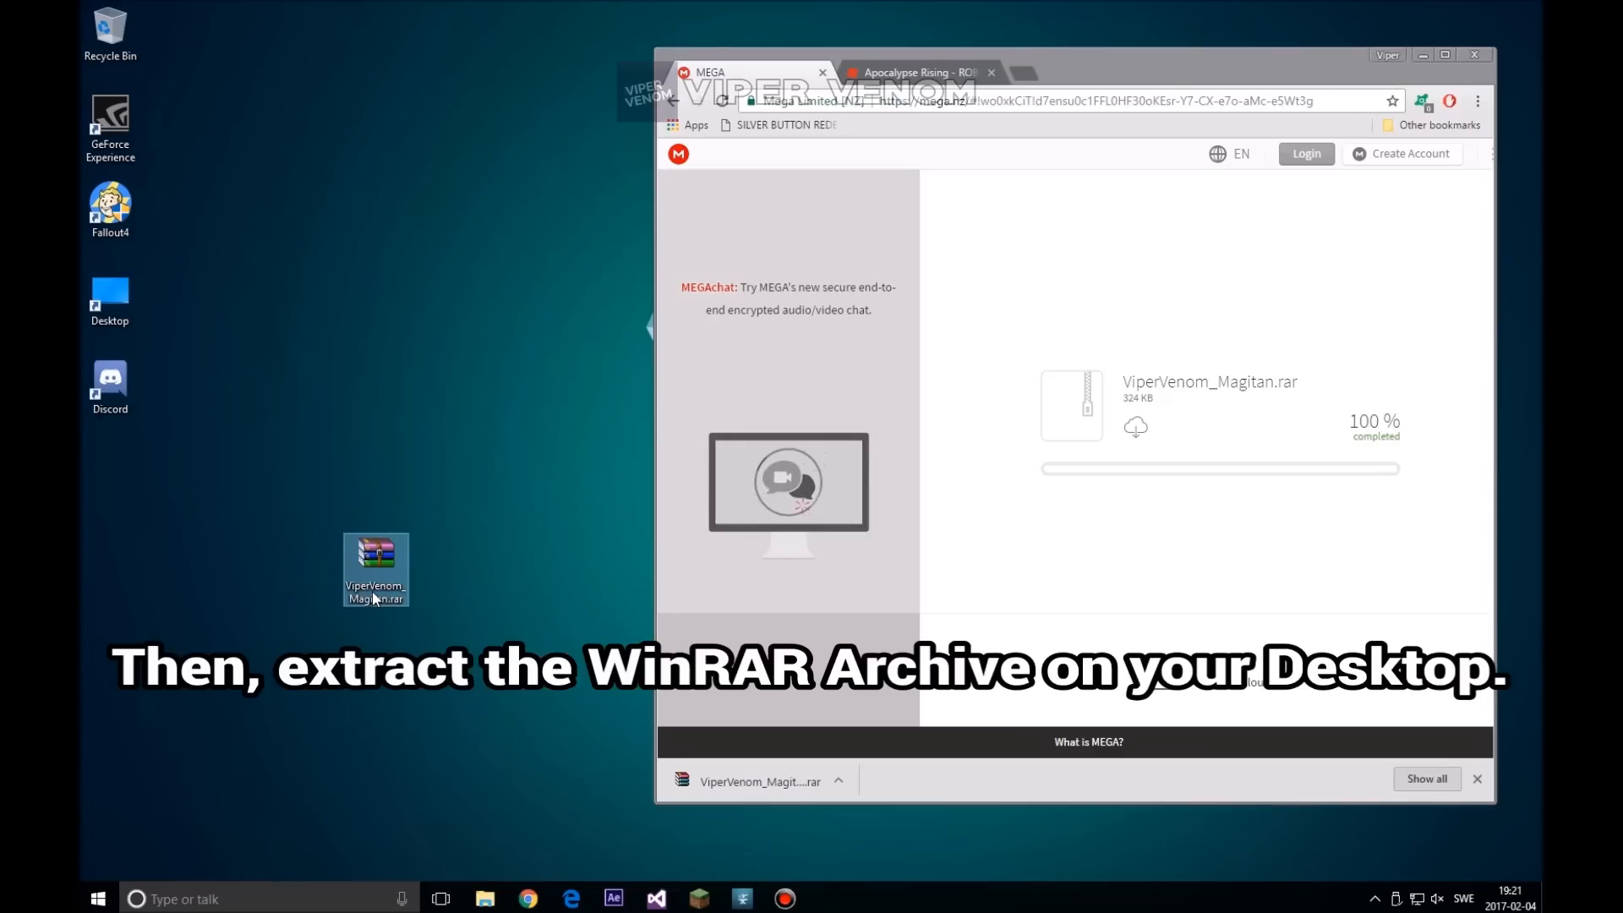
pyautogui.moveTo(362, 538)
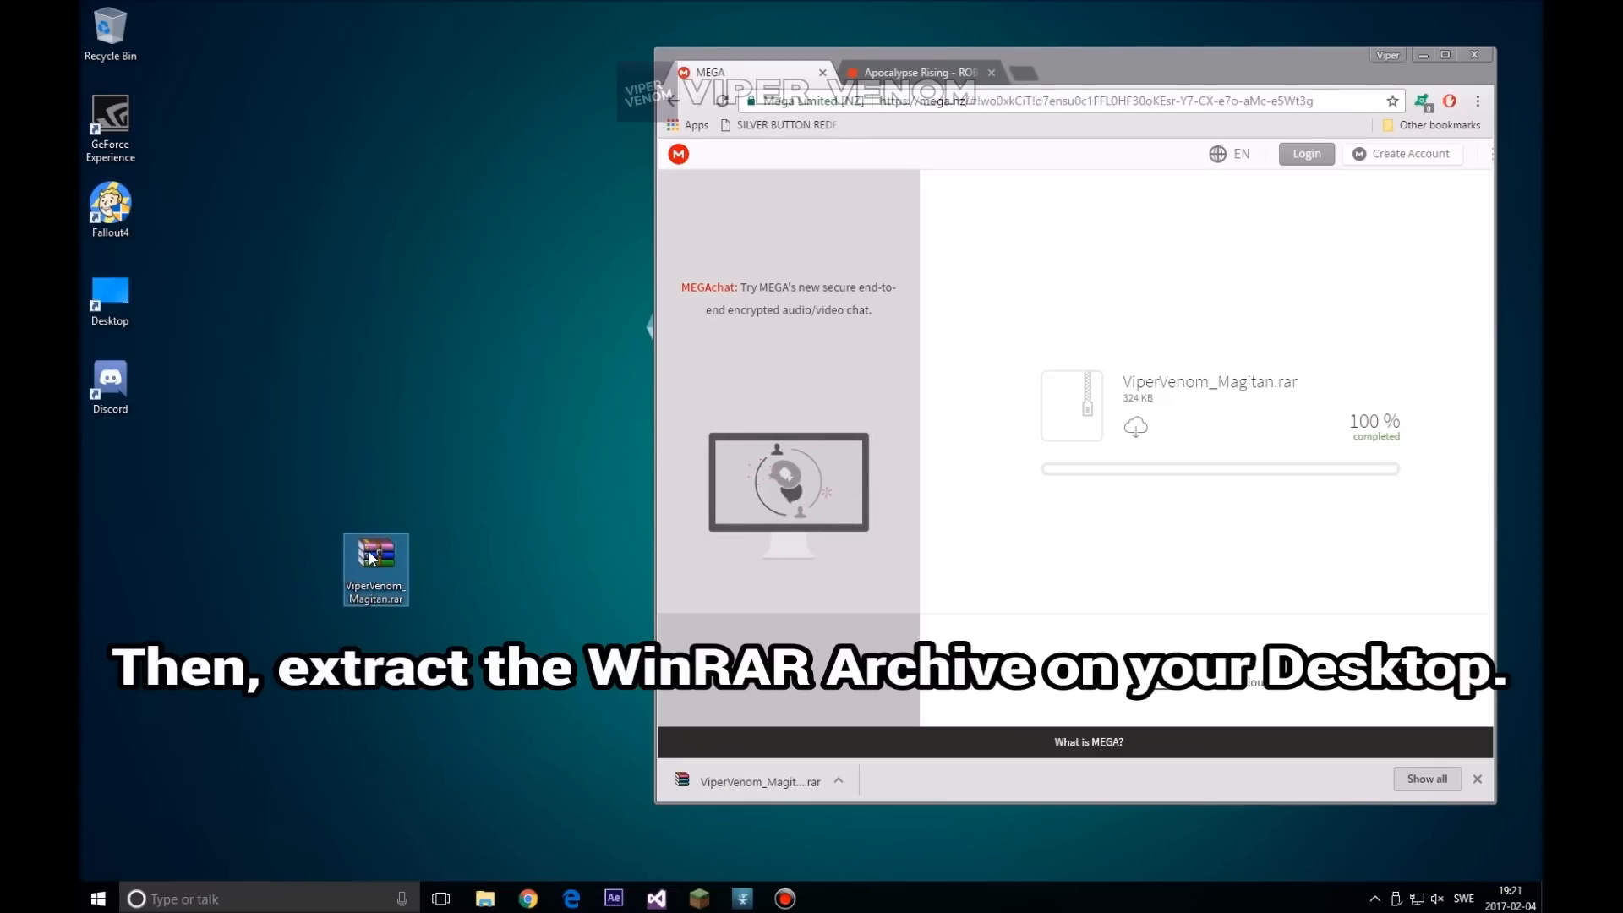
# Extract ViperVenom_Magitan.rar here, leaving the injector, Magitan.dll and Spawn IDs.txt on the desktop
pyautogui.rightClick(375, 568)
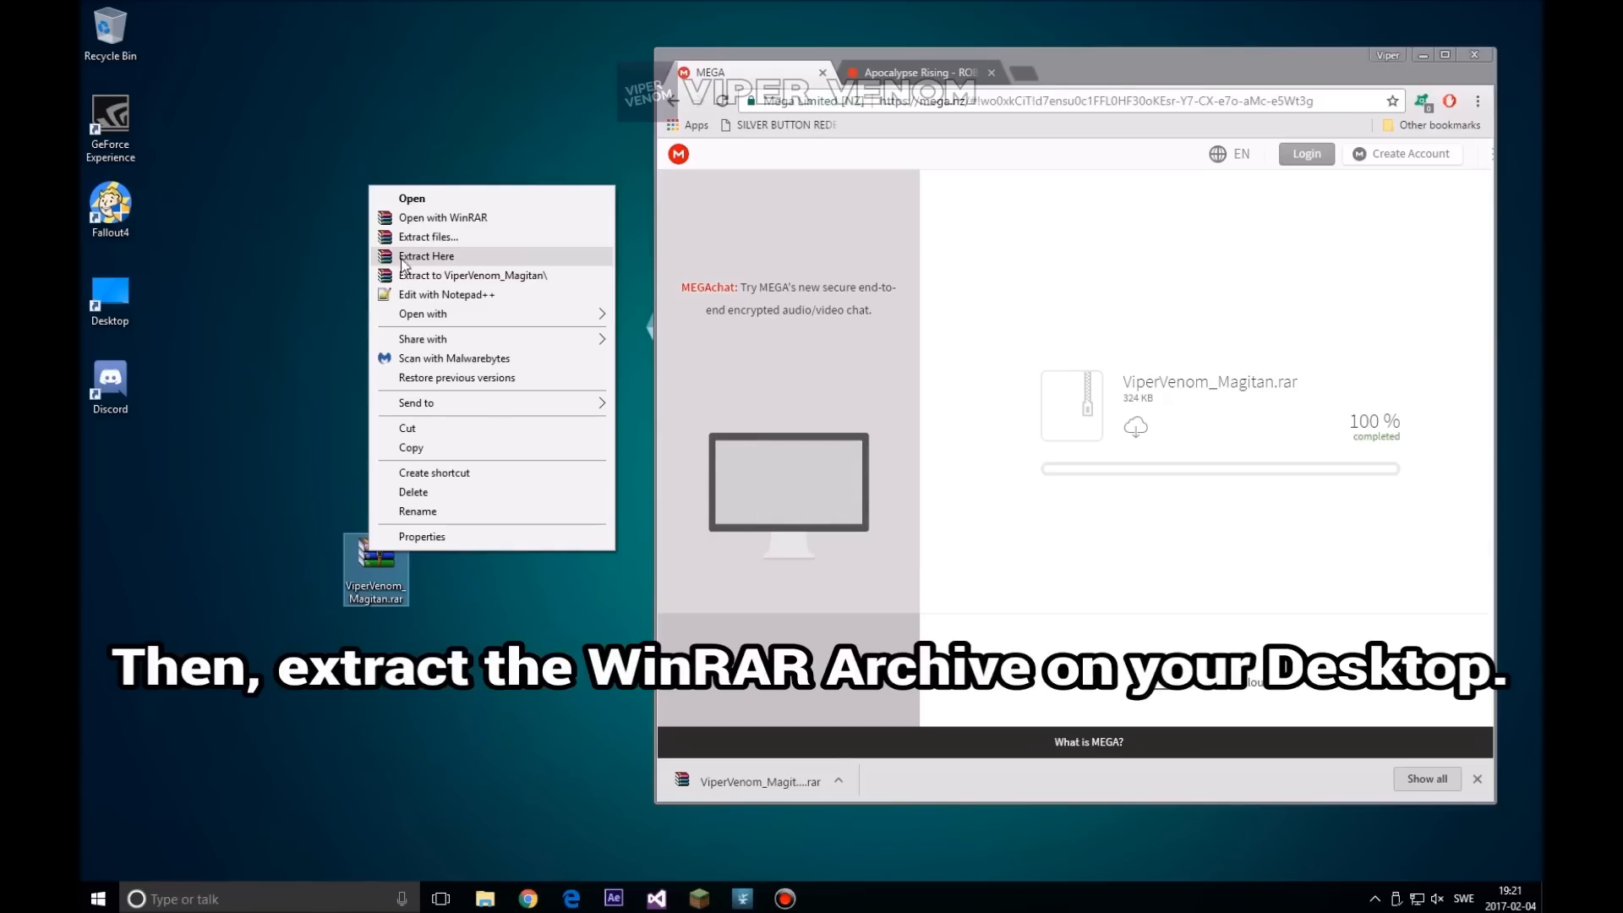
pyautogui.click(426, 255)
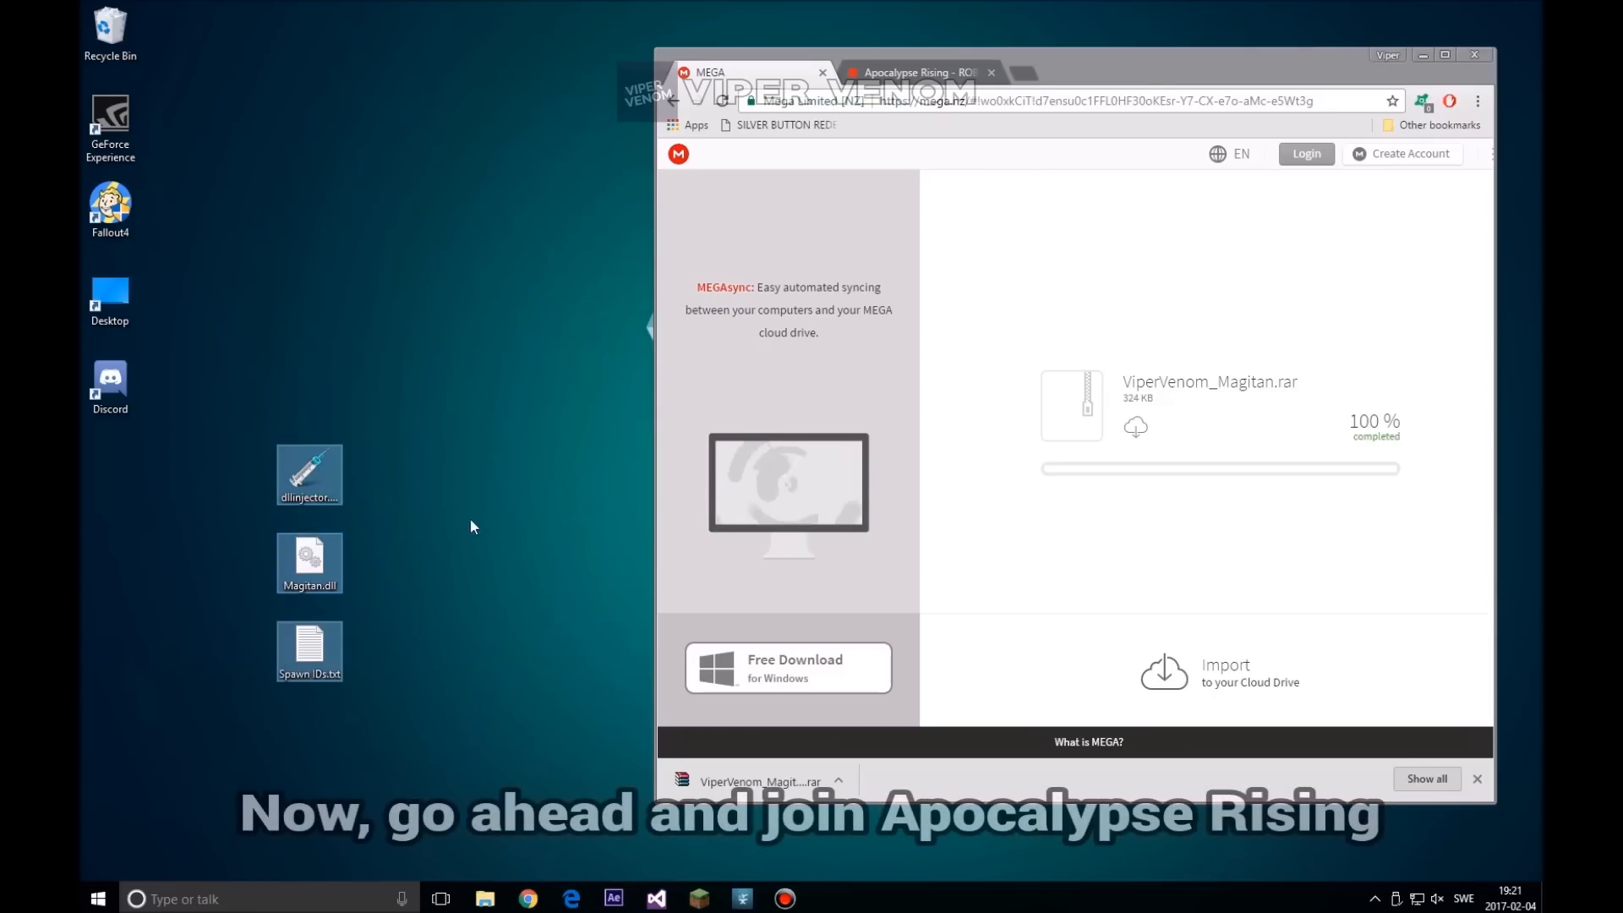
# Launch Apocalypse Rising from its Roblox game page with the green Play button
pyautogui.click(912, 71)
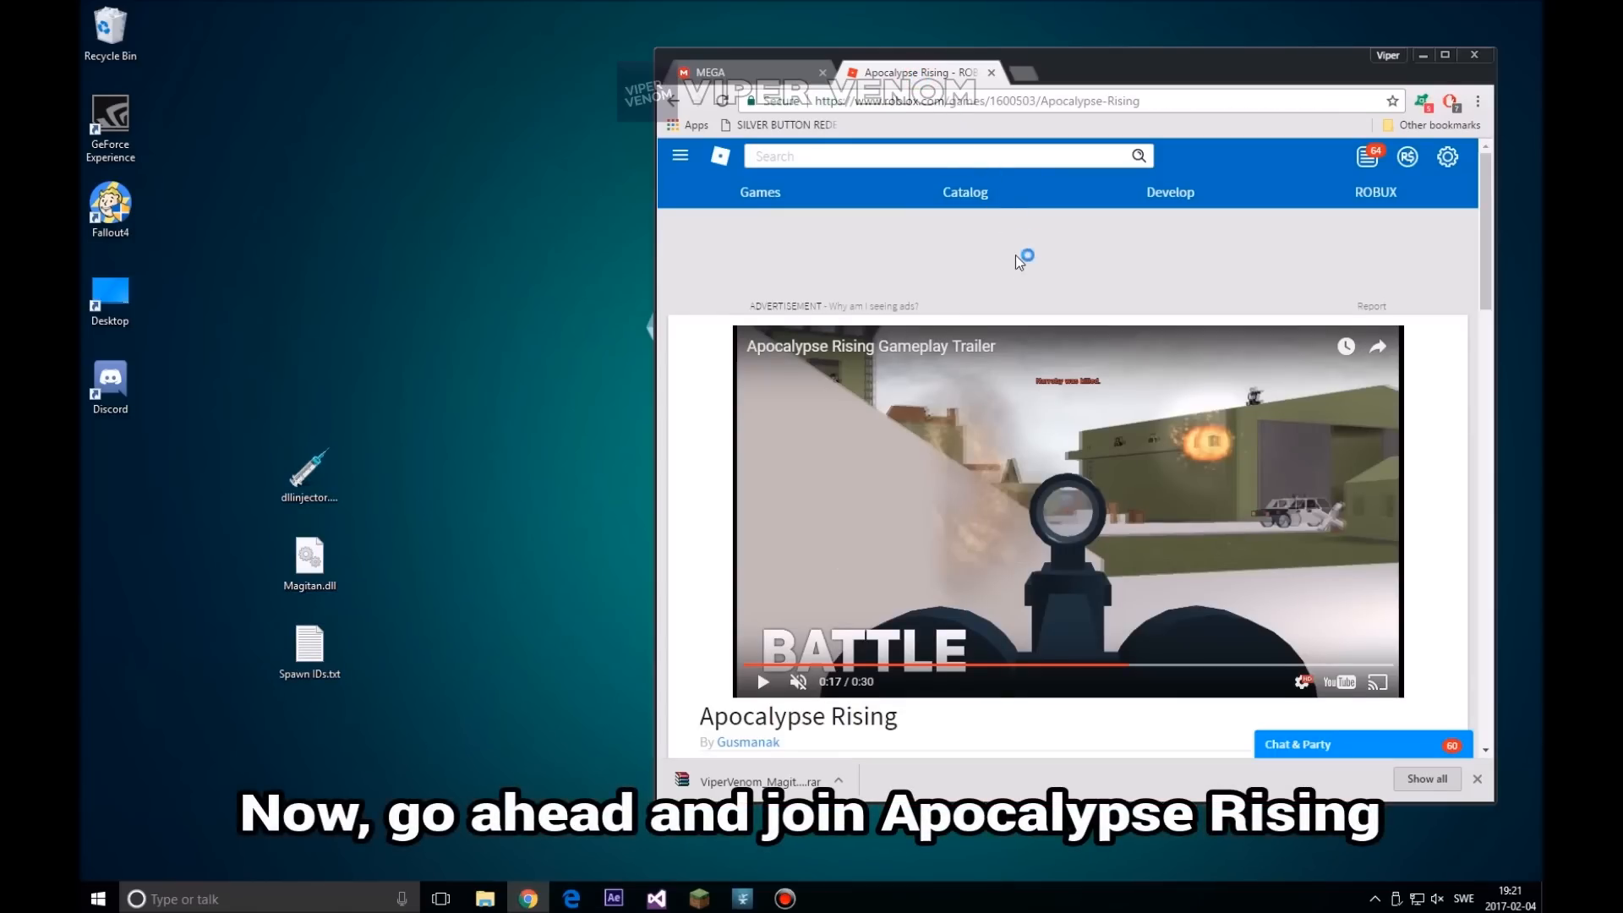
pyautogui.scroll(-3)
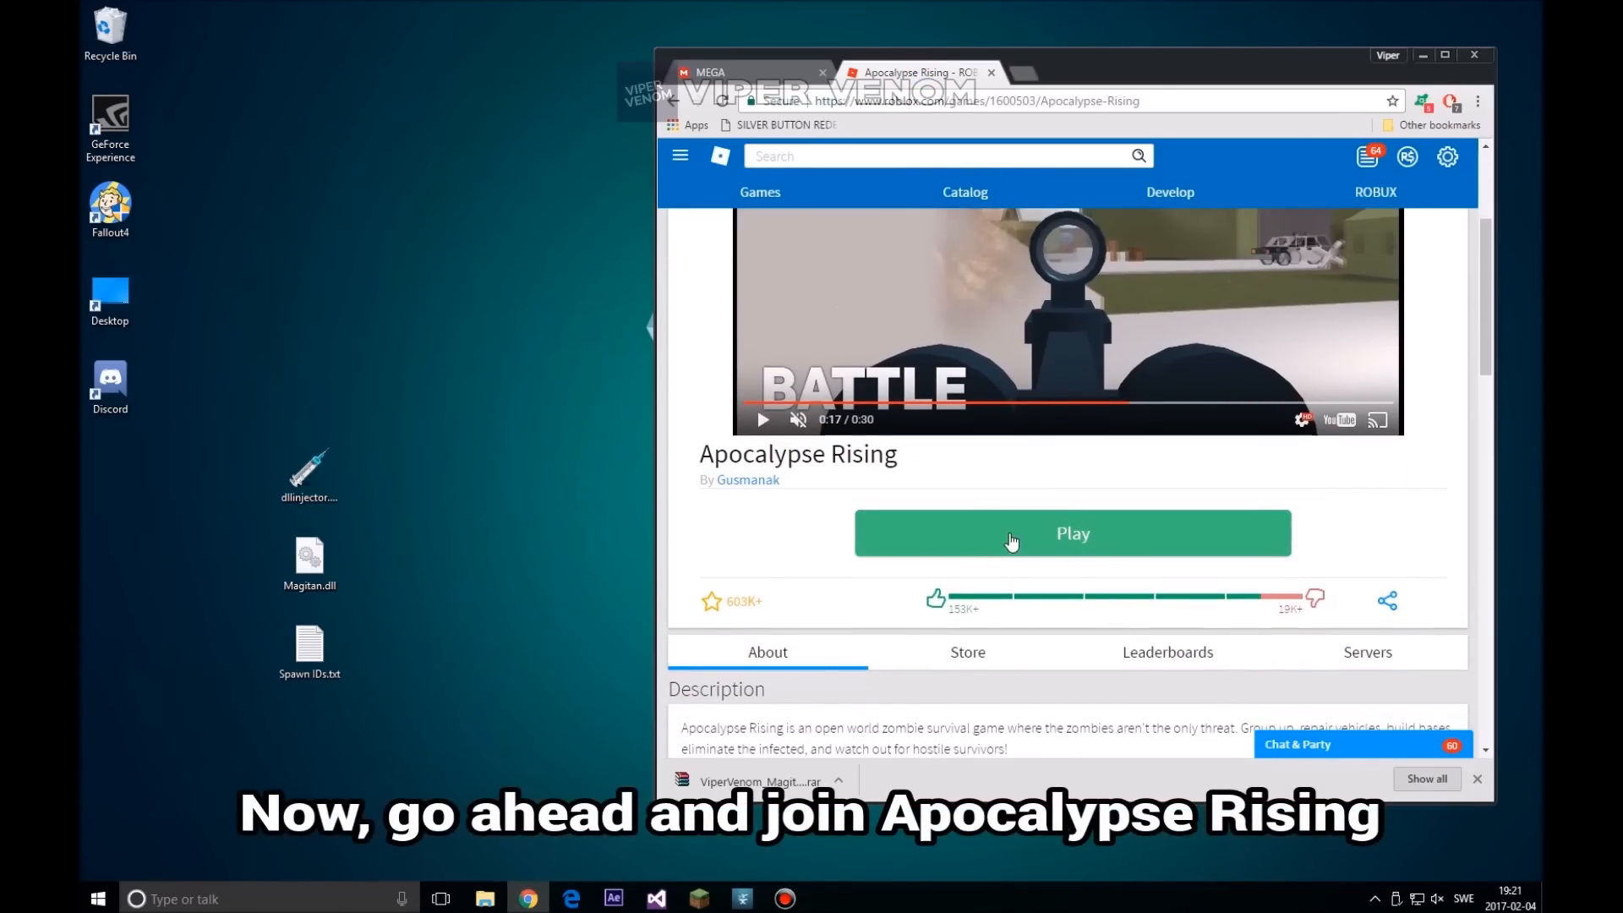
pyautogui.click(1072, 533)
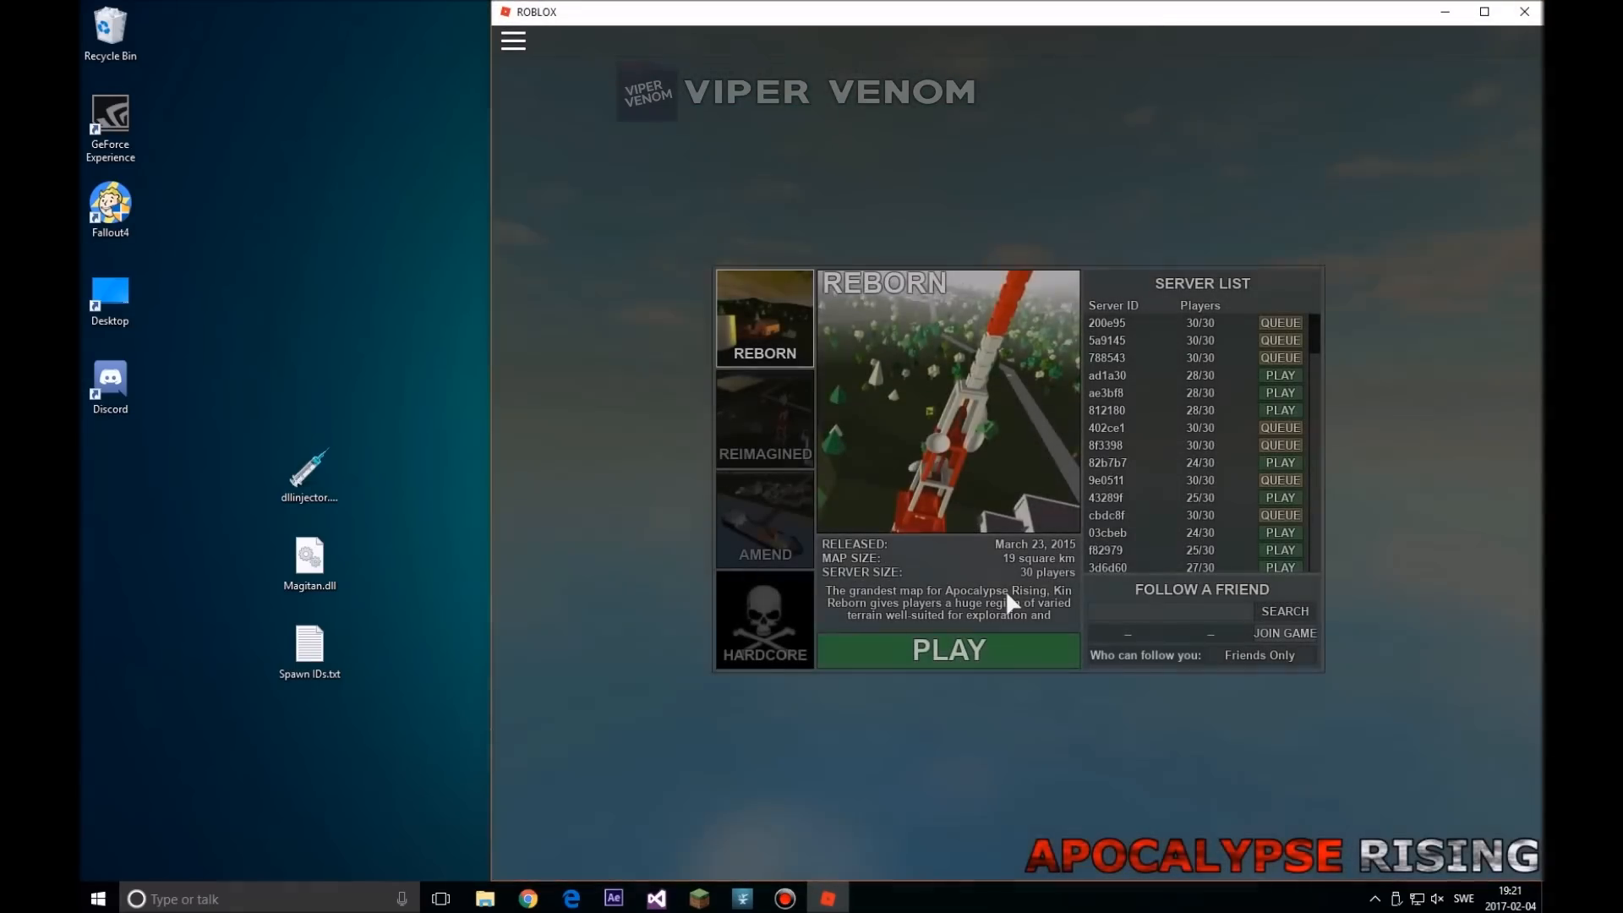
# Join a Reborn server, then load Magitan.dll from the desktop into dllinjector.exe
pyautogui.click(947, 649)
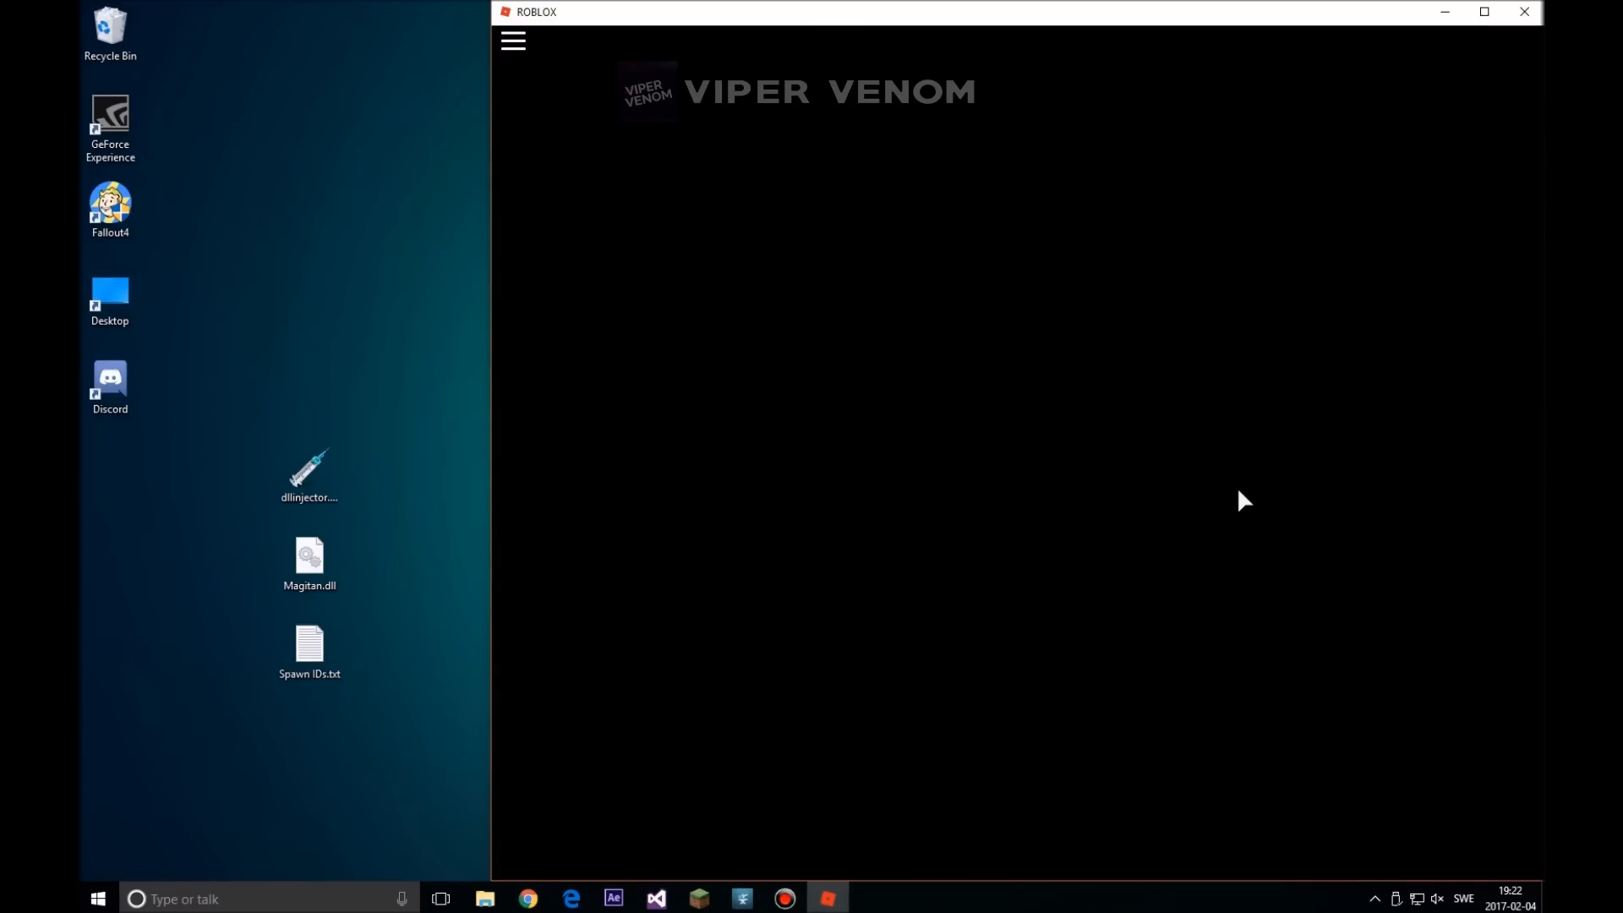
pyautogui.moveTo(1271, 519)
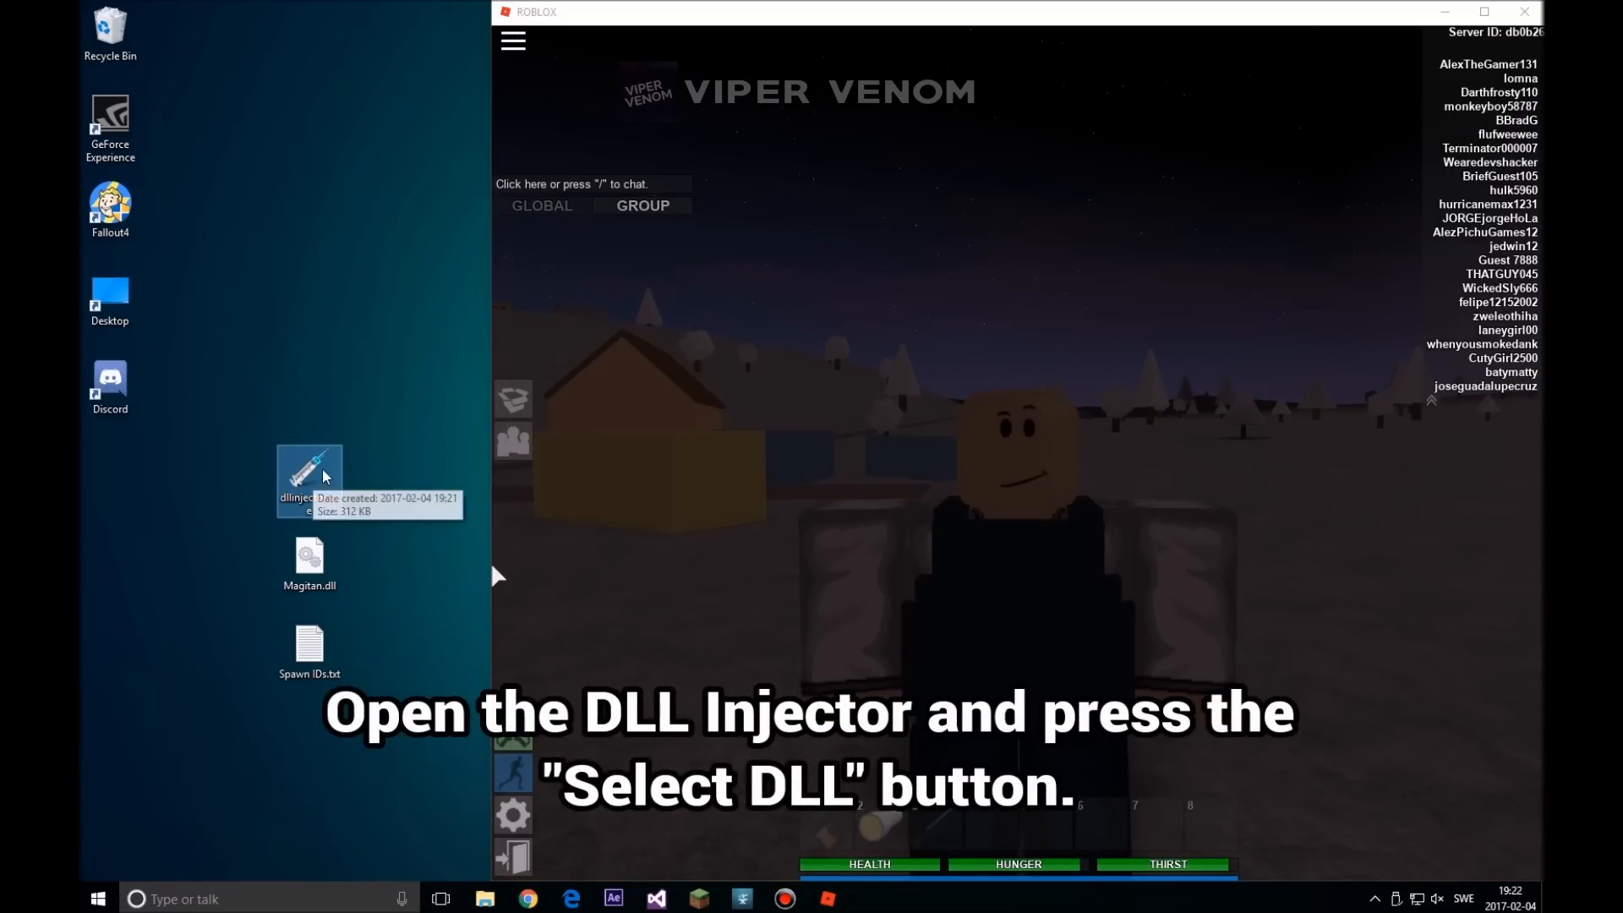
pyautogui.doubleClick(308, 472)
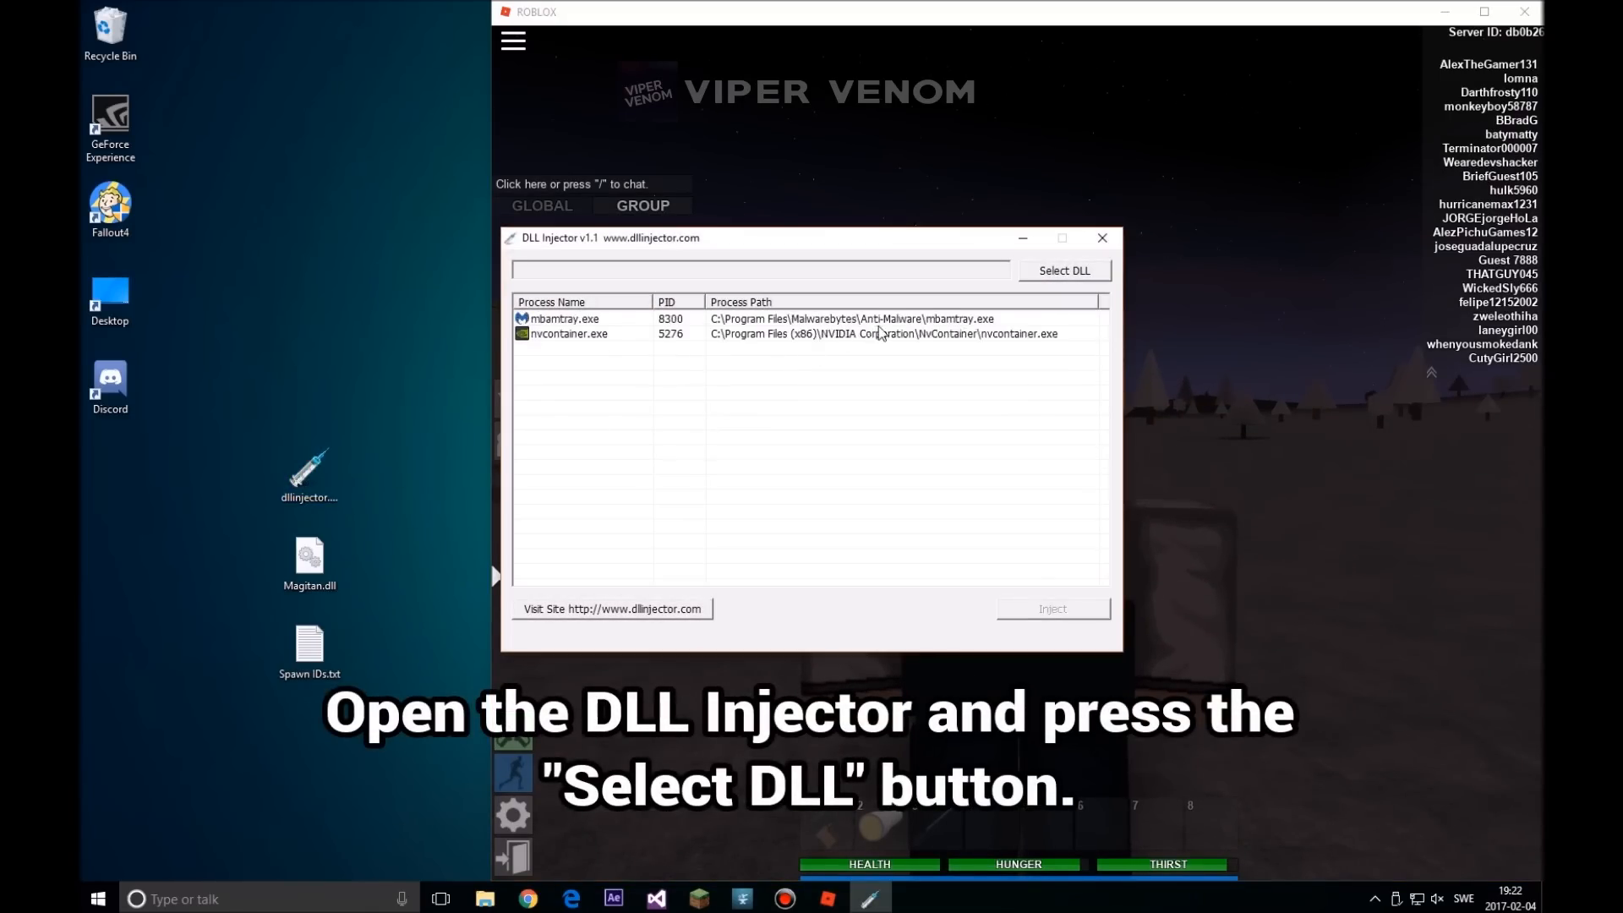
pyautogui.click(1063, 270)
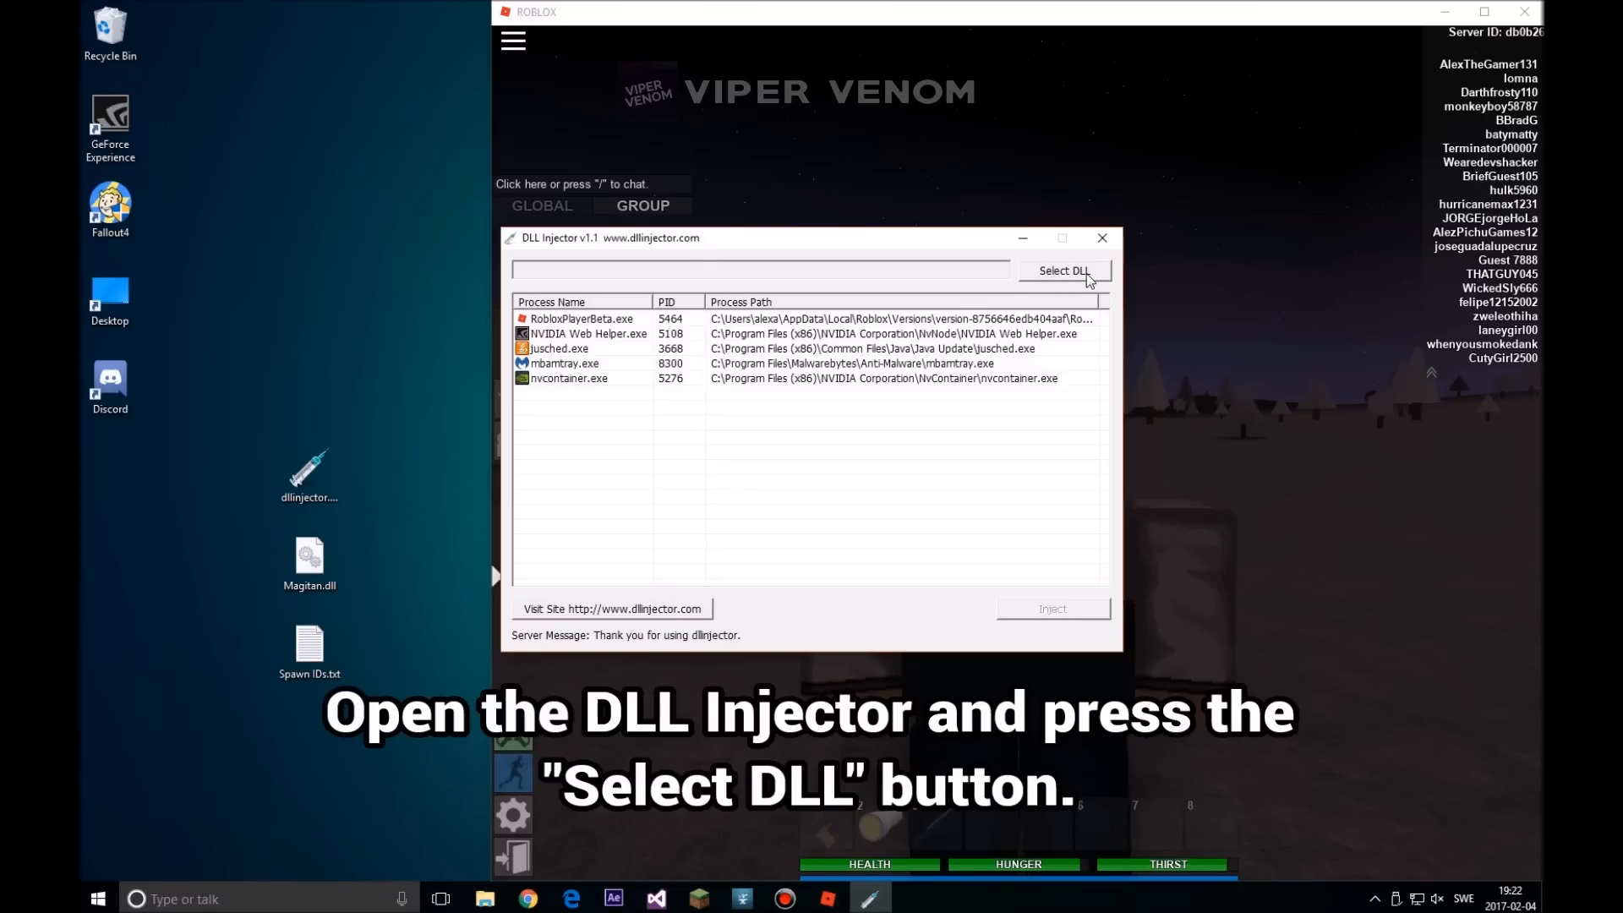
pyautogui.click(1064, 270)
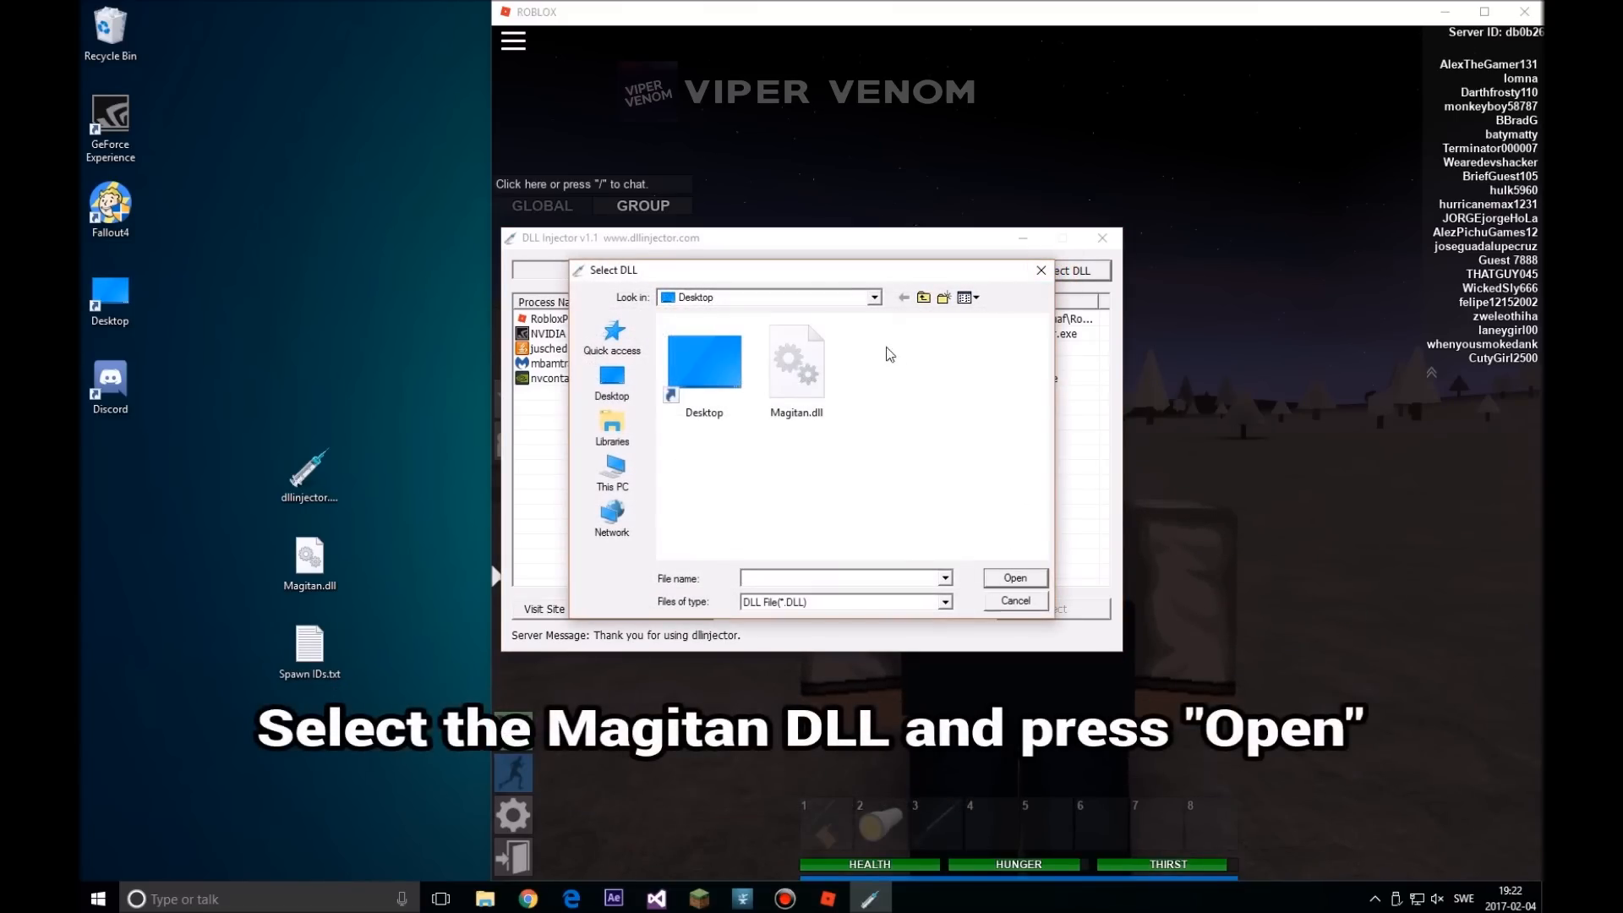
pyautogui.click(795, 362)
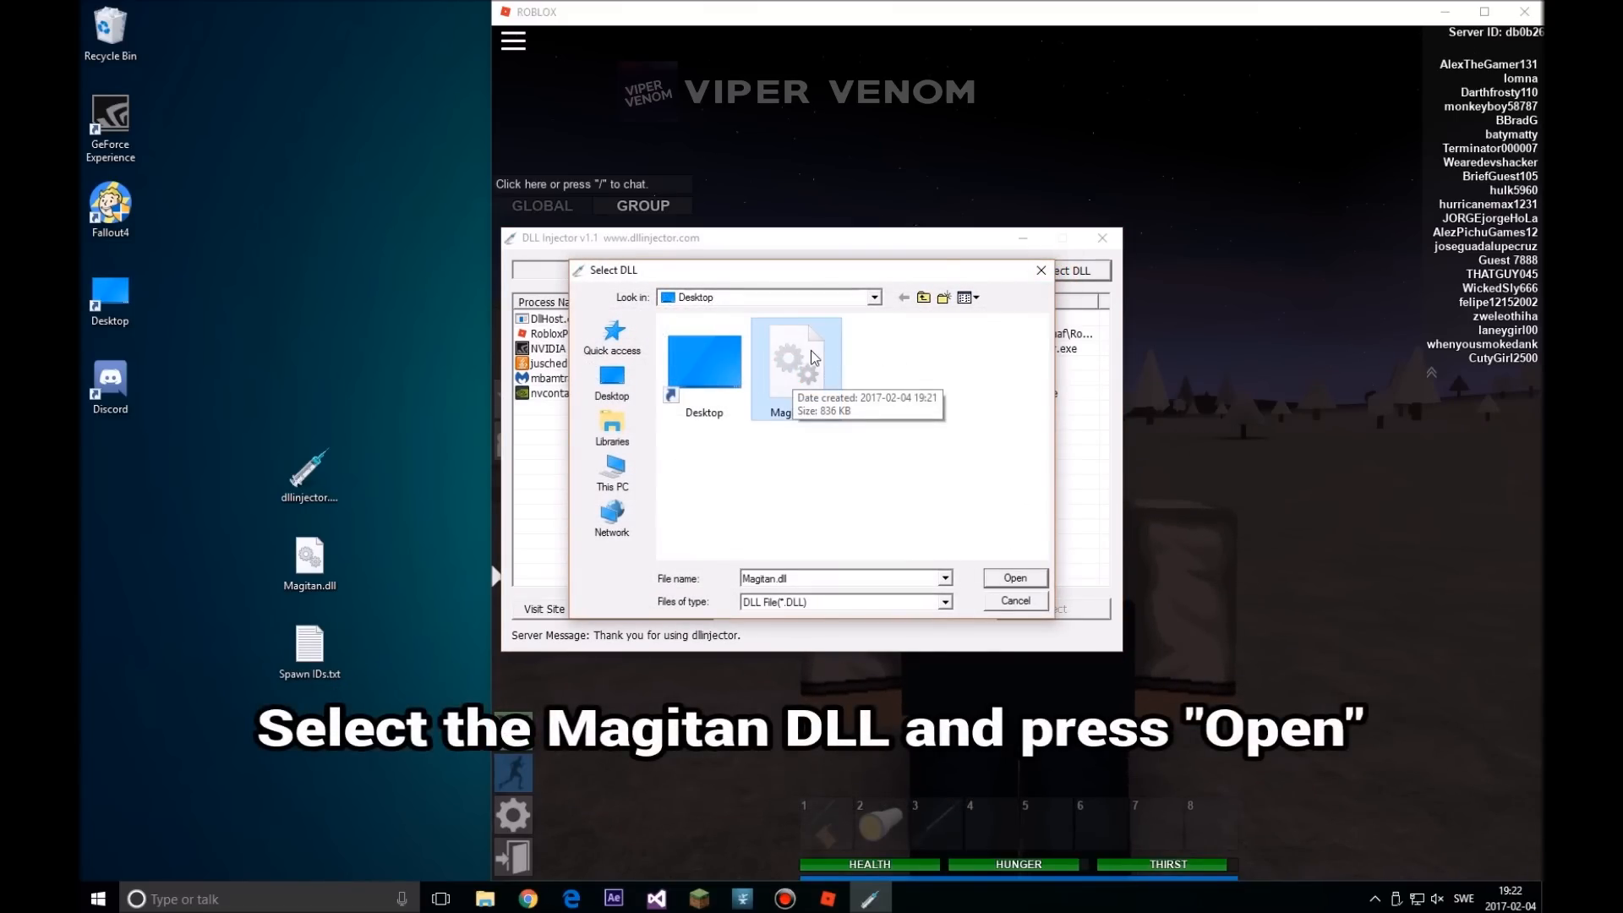
pyautogui.click(795, 361)
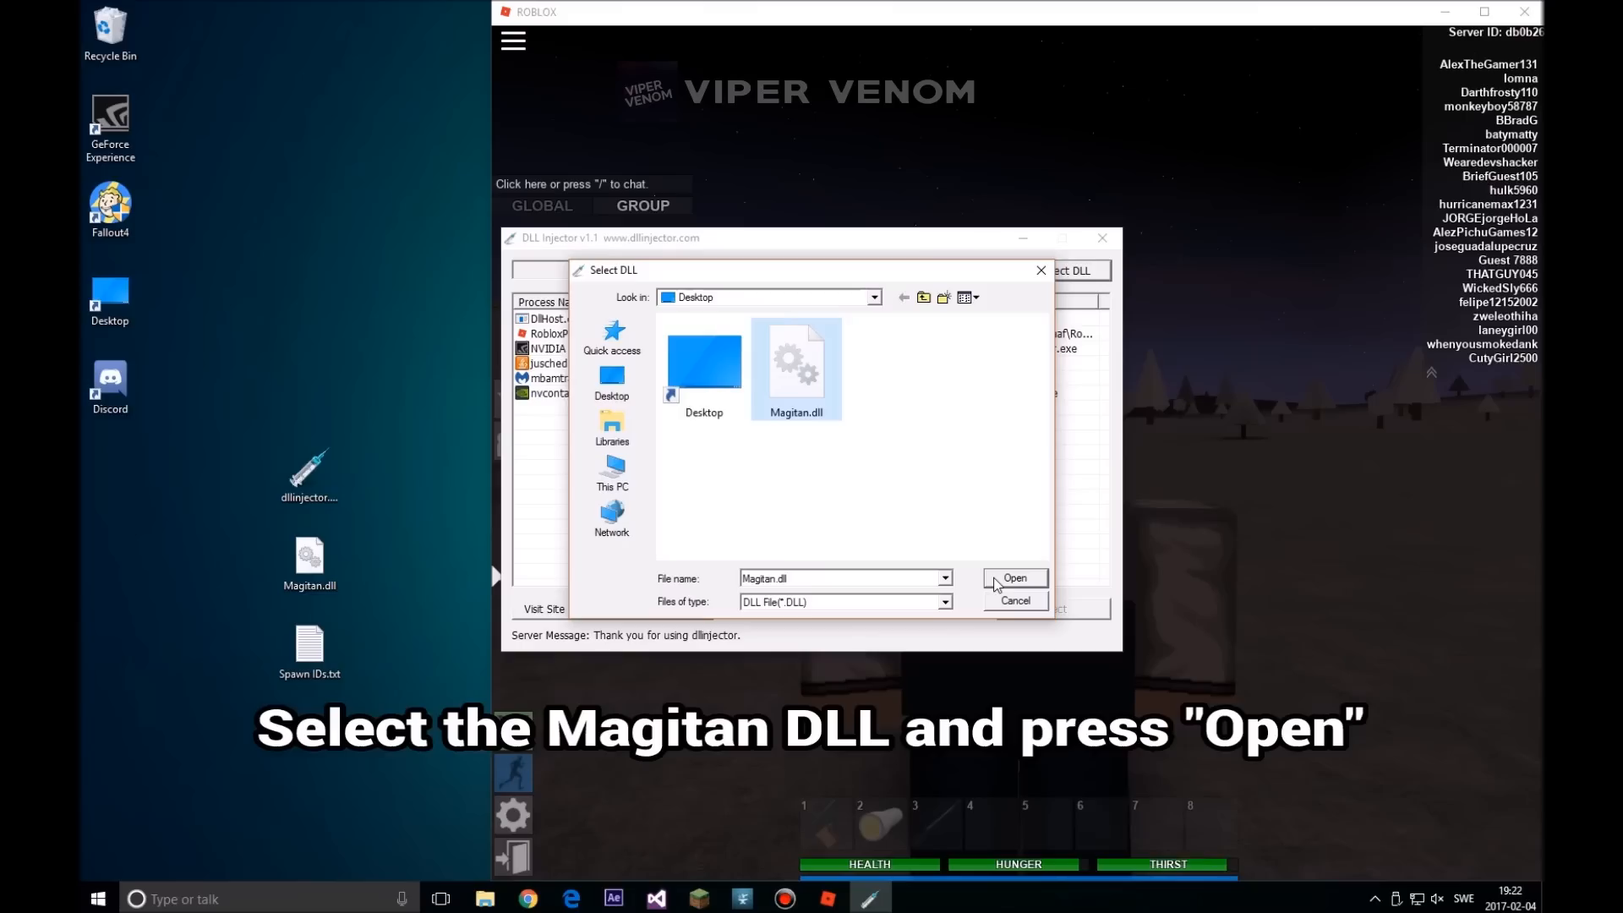
pyautogui.click(1013, 578)
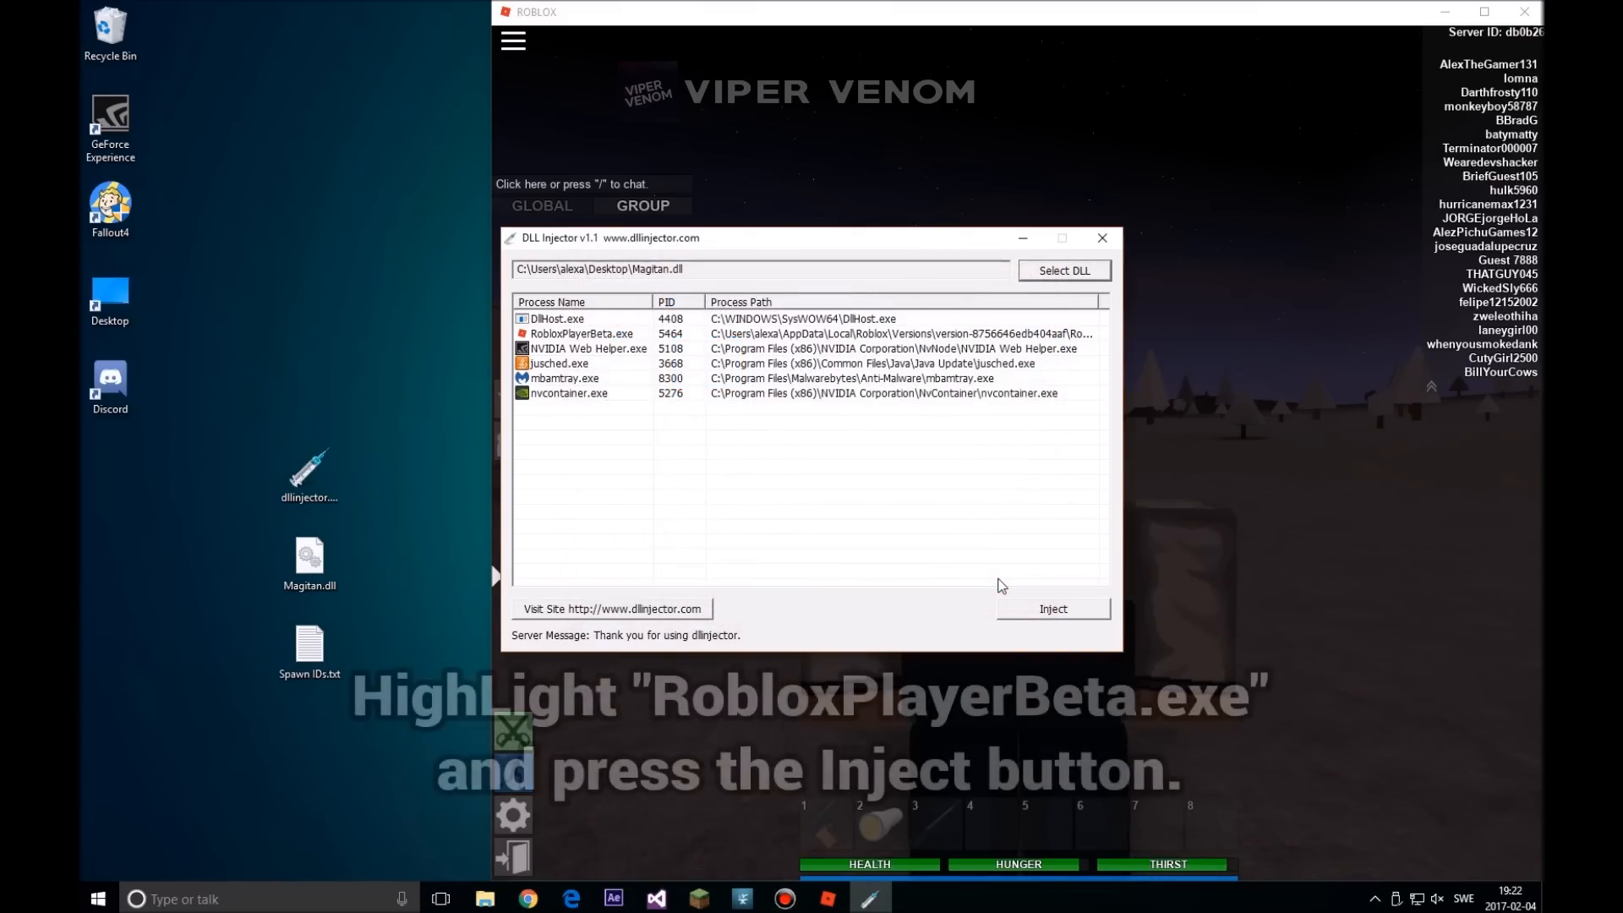
# Inject Magitan.dll into RobloxPlayerBeta.exe and dismiss the Finish message
pyautogui.click(580, 333)
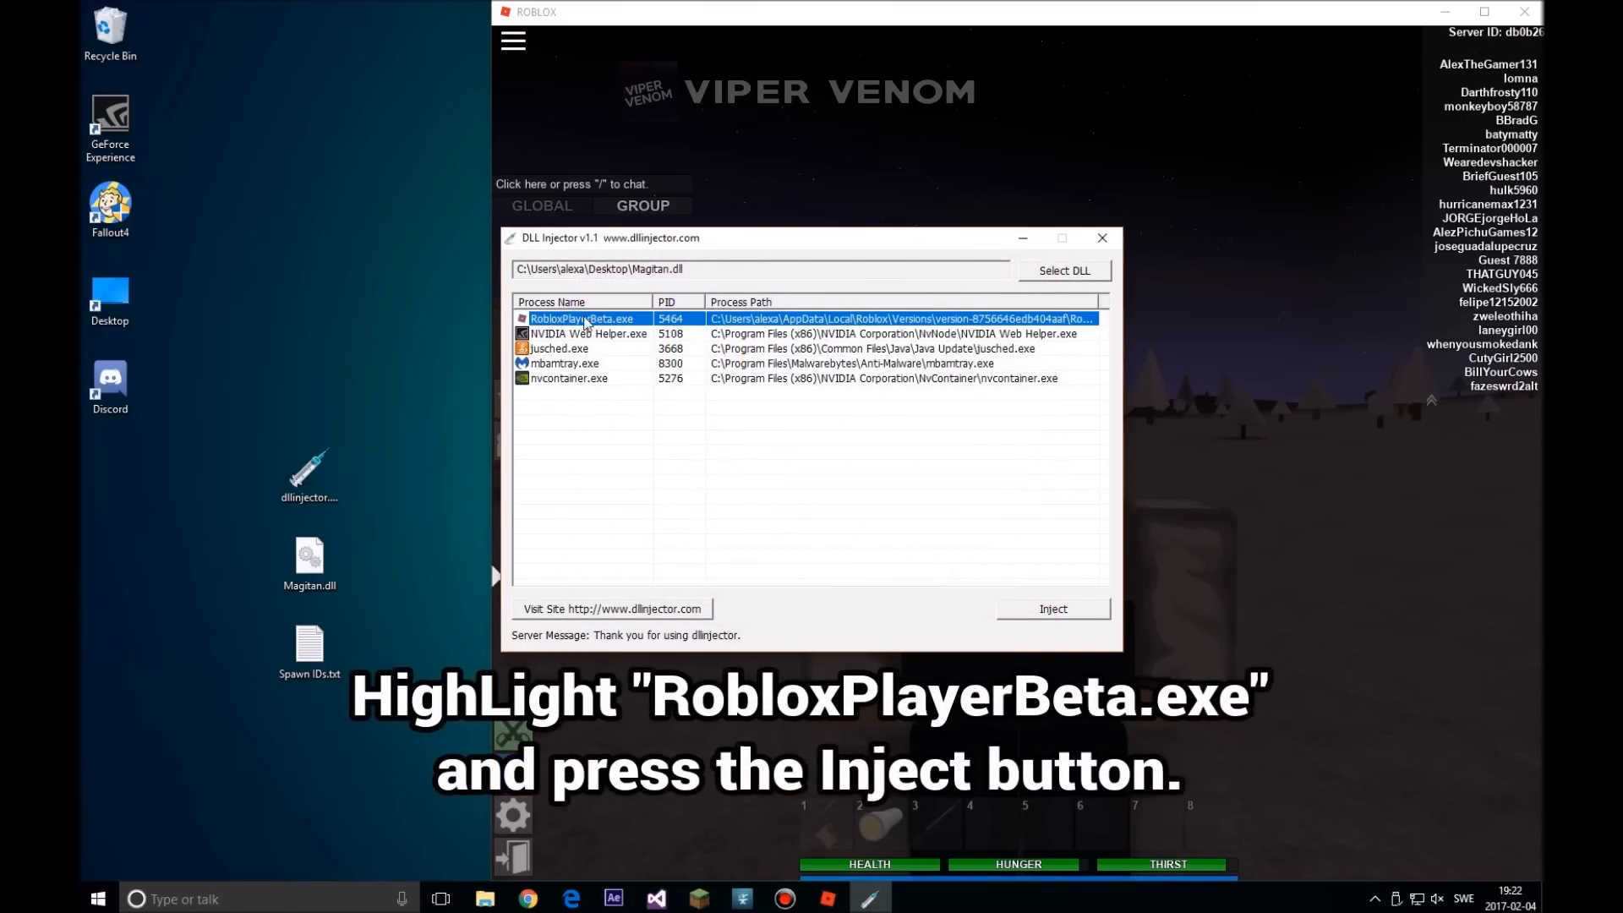
pyautogui.moveTo(585, 332)
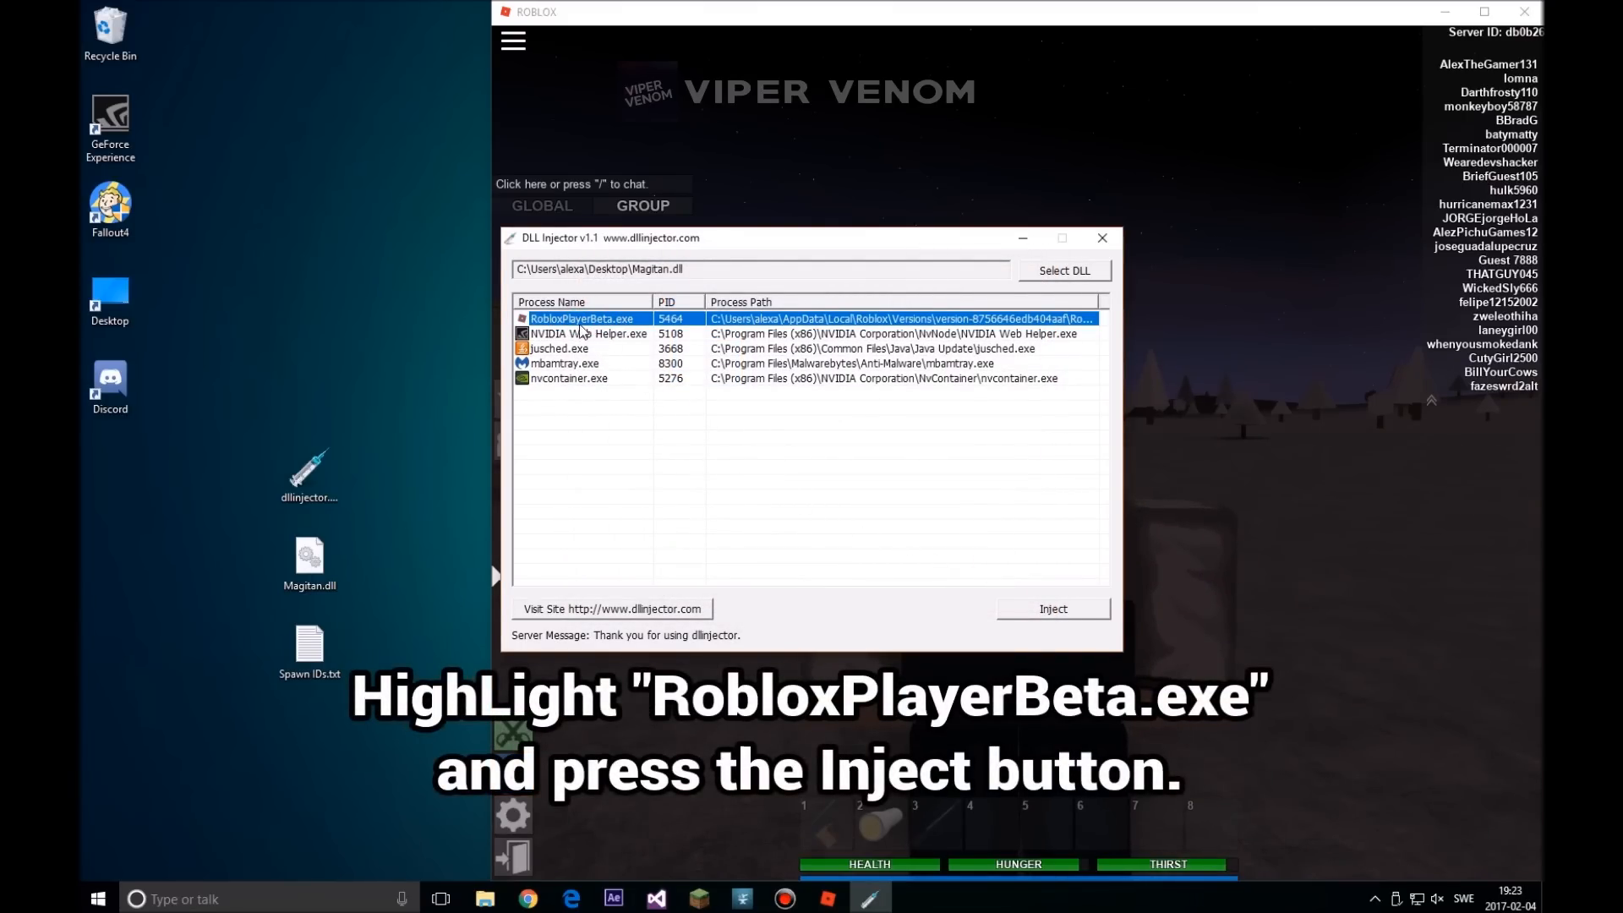
pyautogui.moveTo(974, 600)
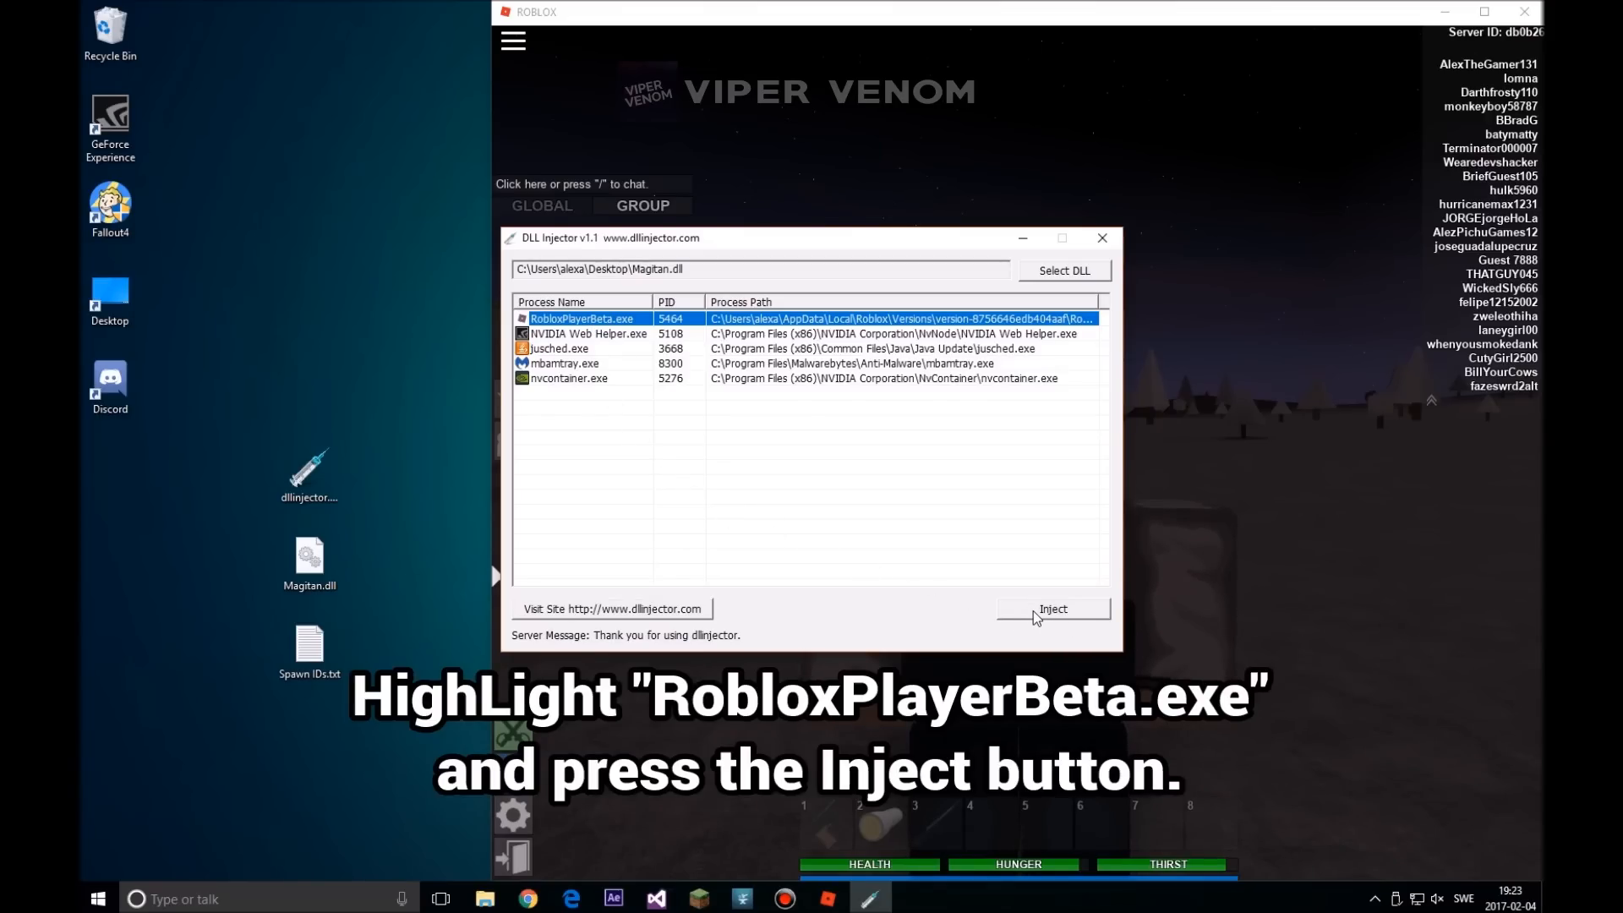
pyautogui.click(1051, 608)
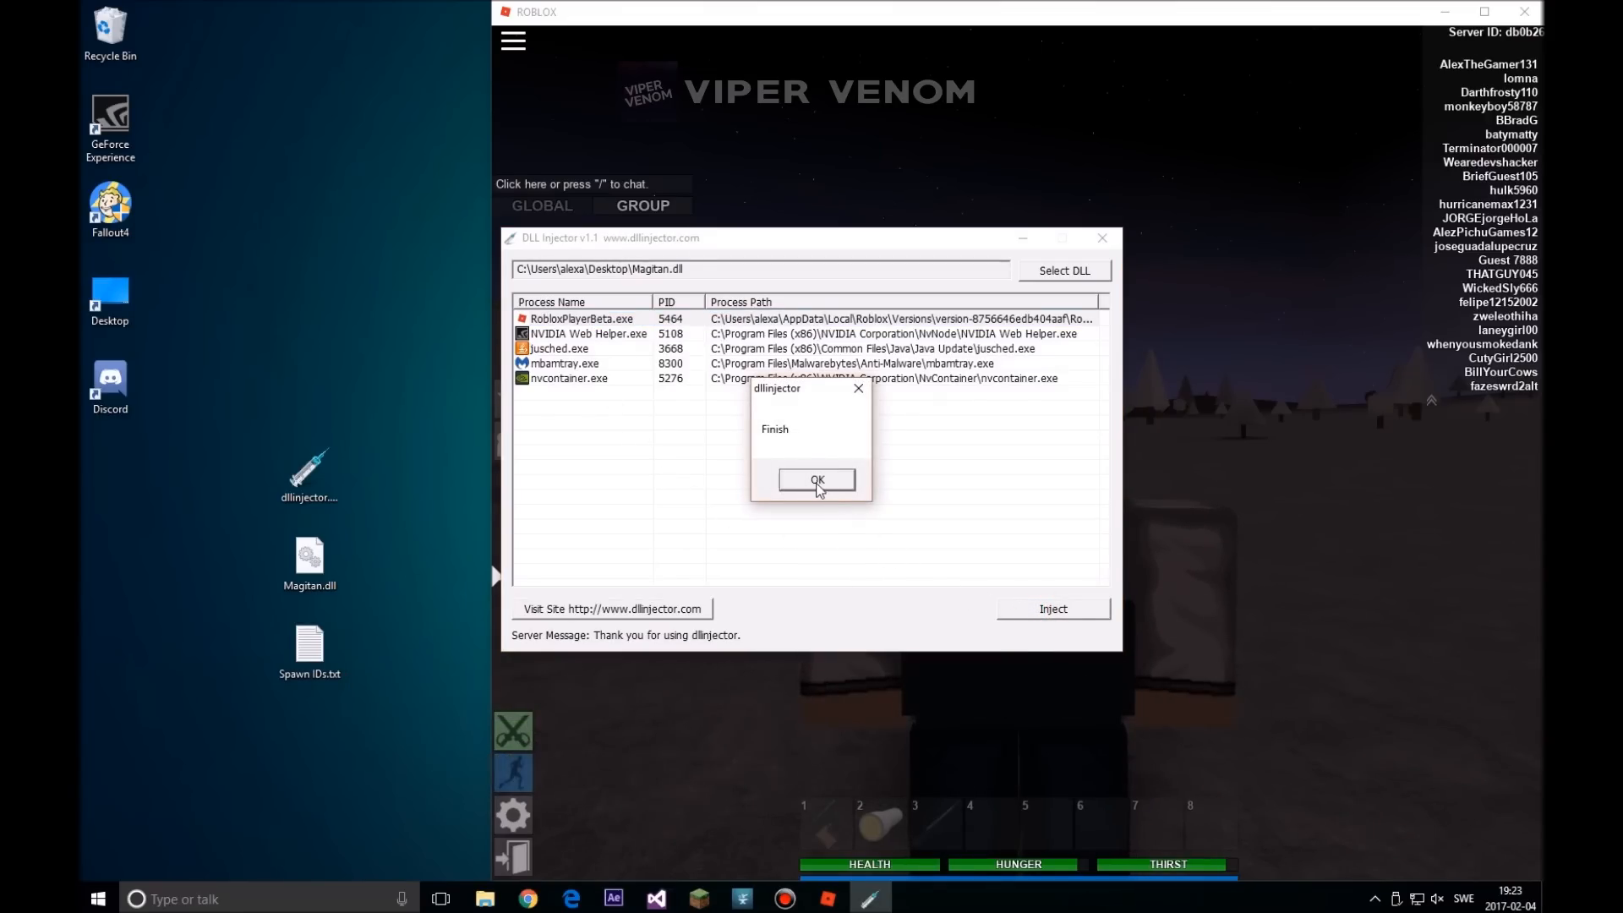
pyautogui.click(815, 481)
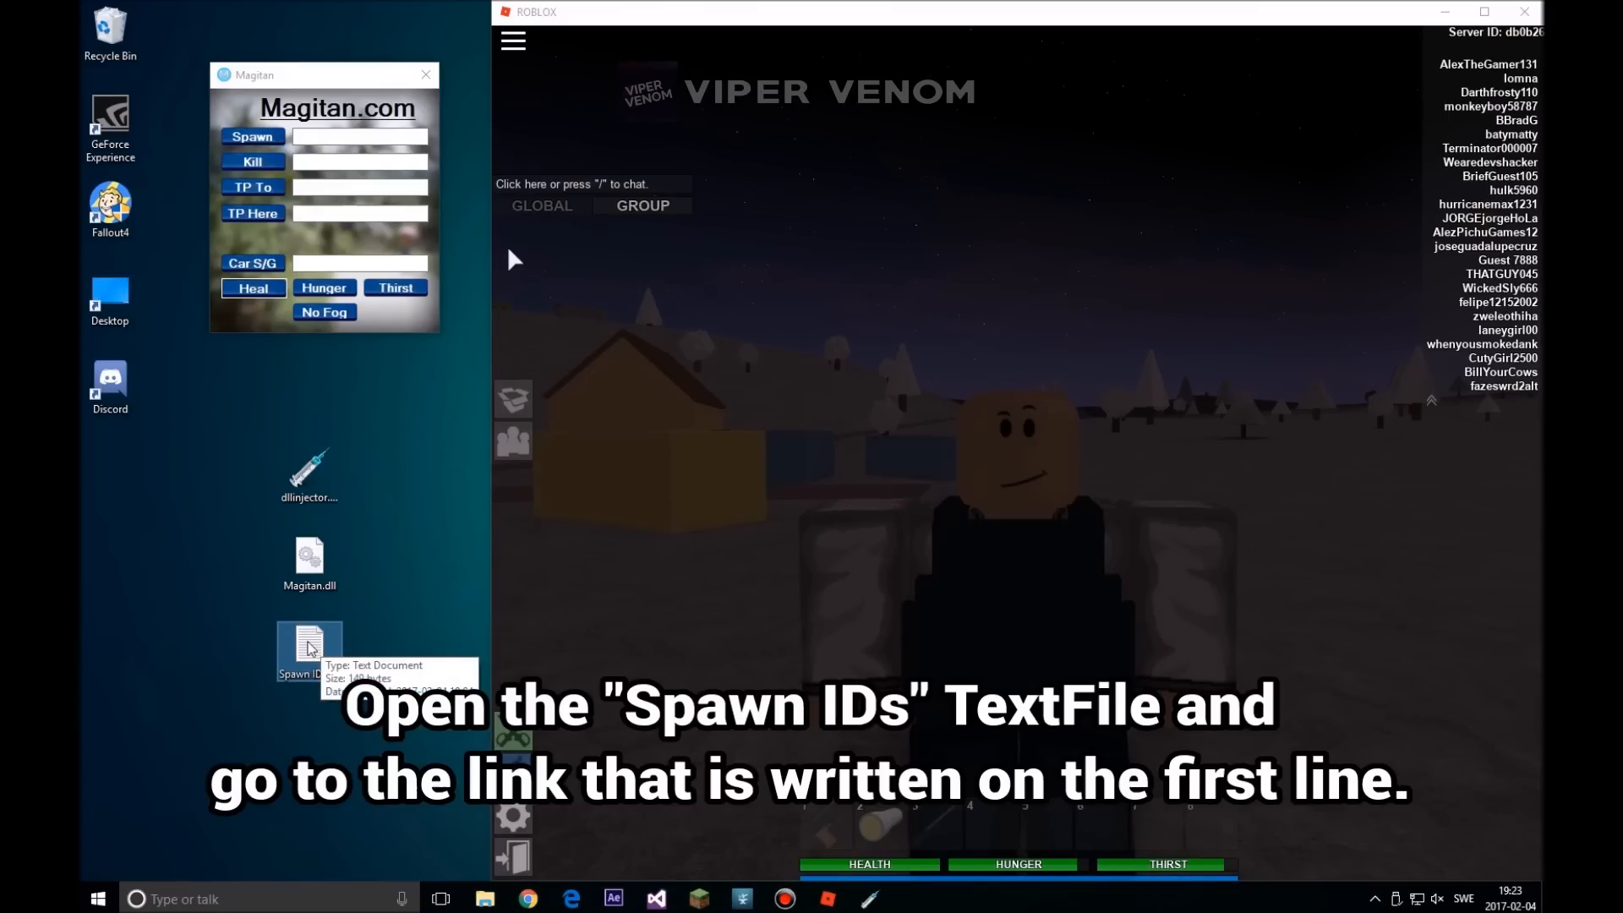
pyautogui.doubleClick(309, 647)
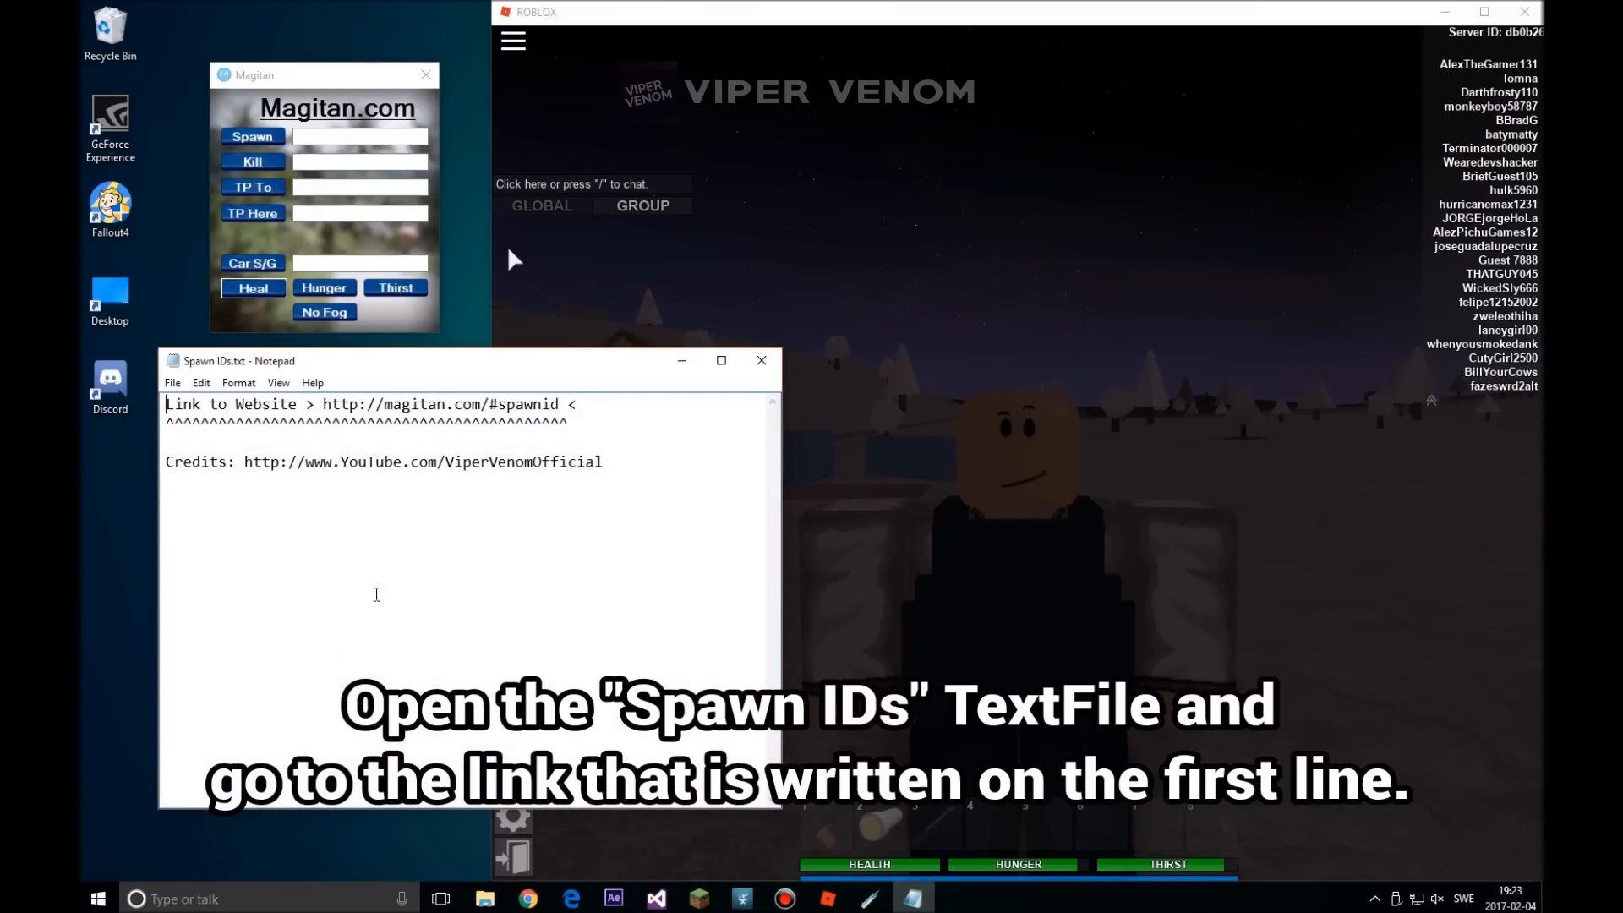
pyautogui.doubleClick(535, 404)
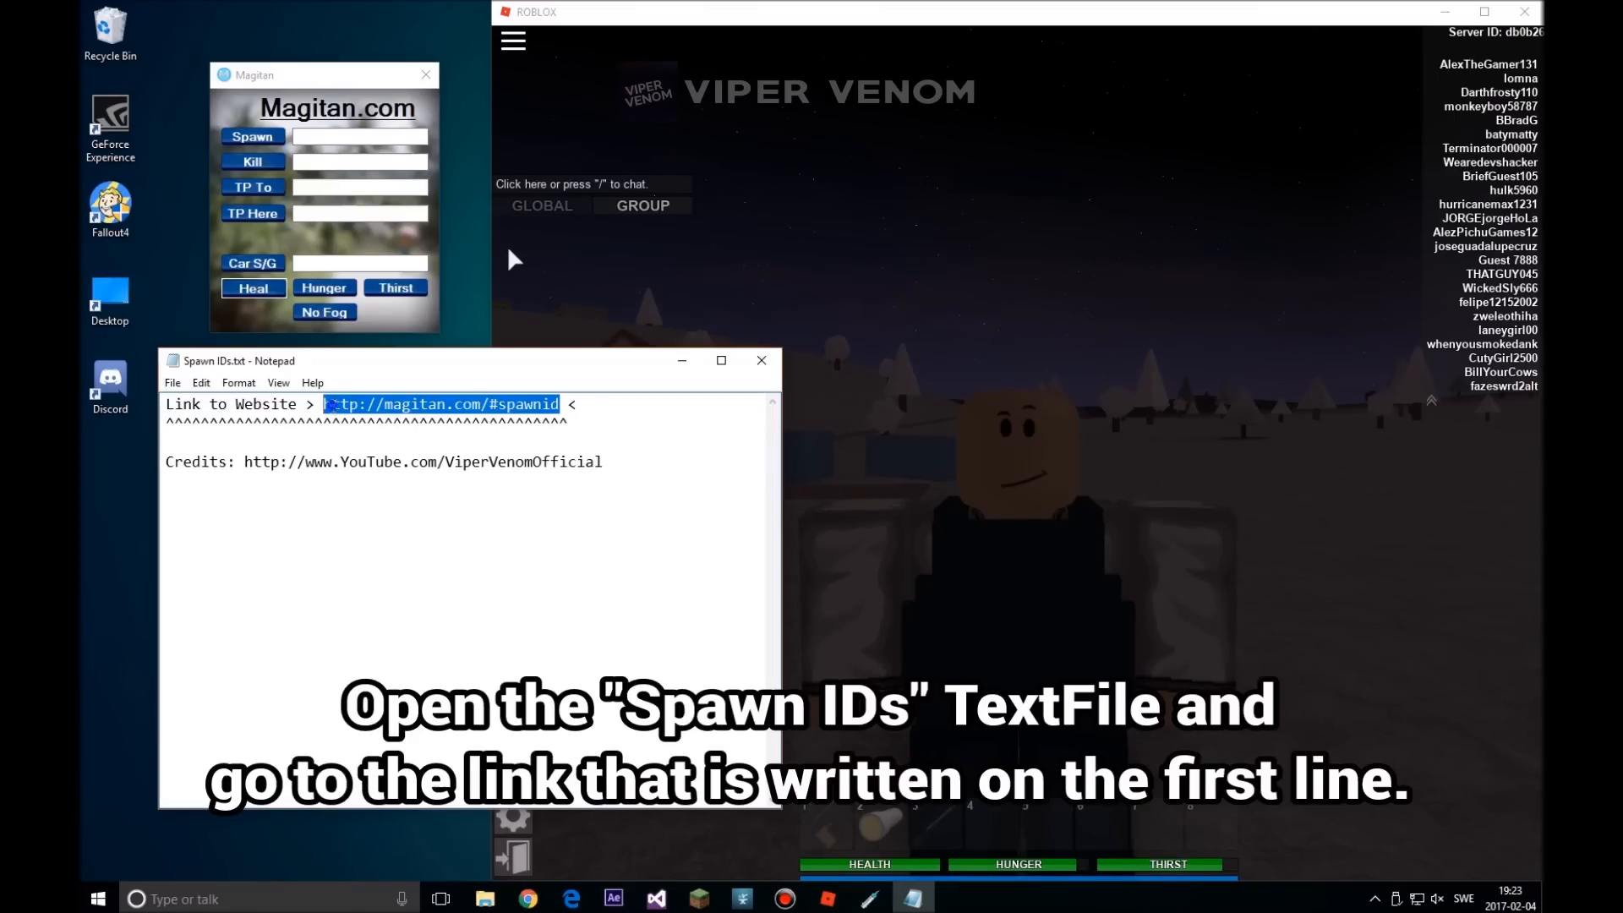
pyautogui.rightClick(440, 404)
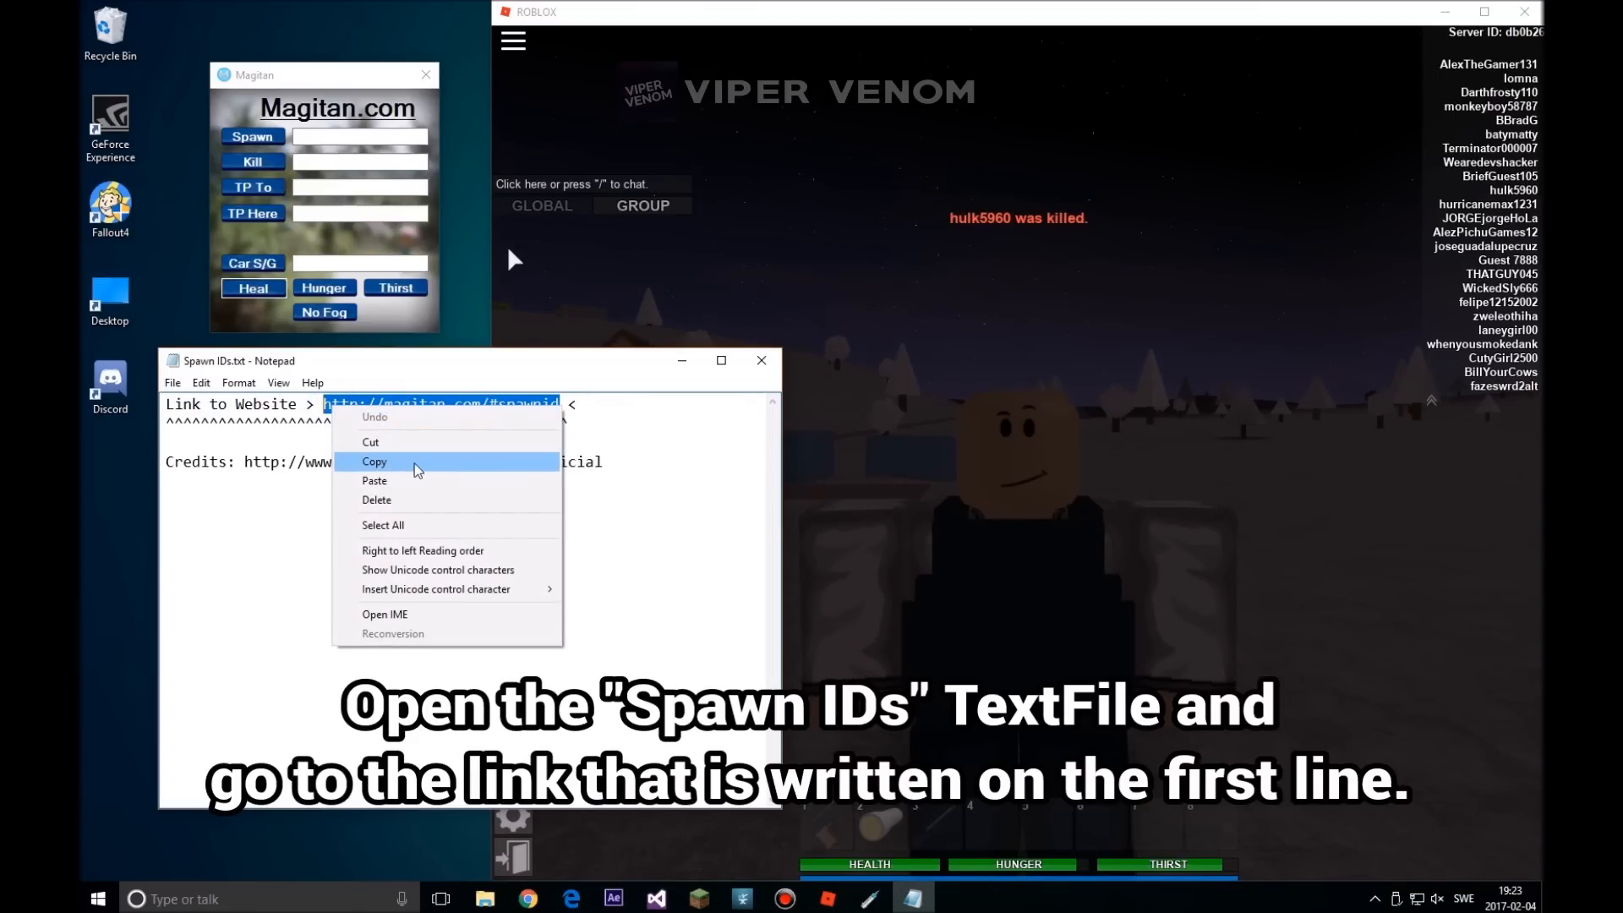
pyautogui.click(376, 460)
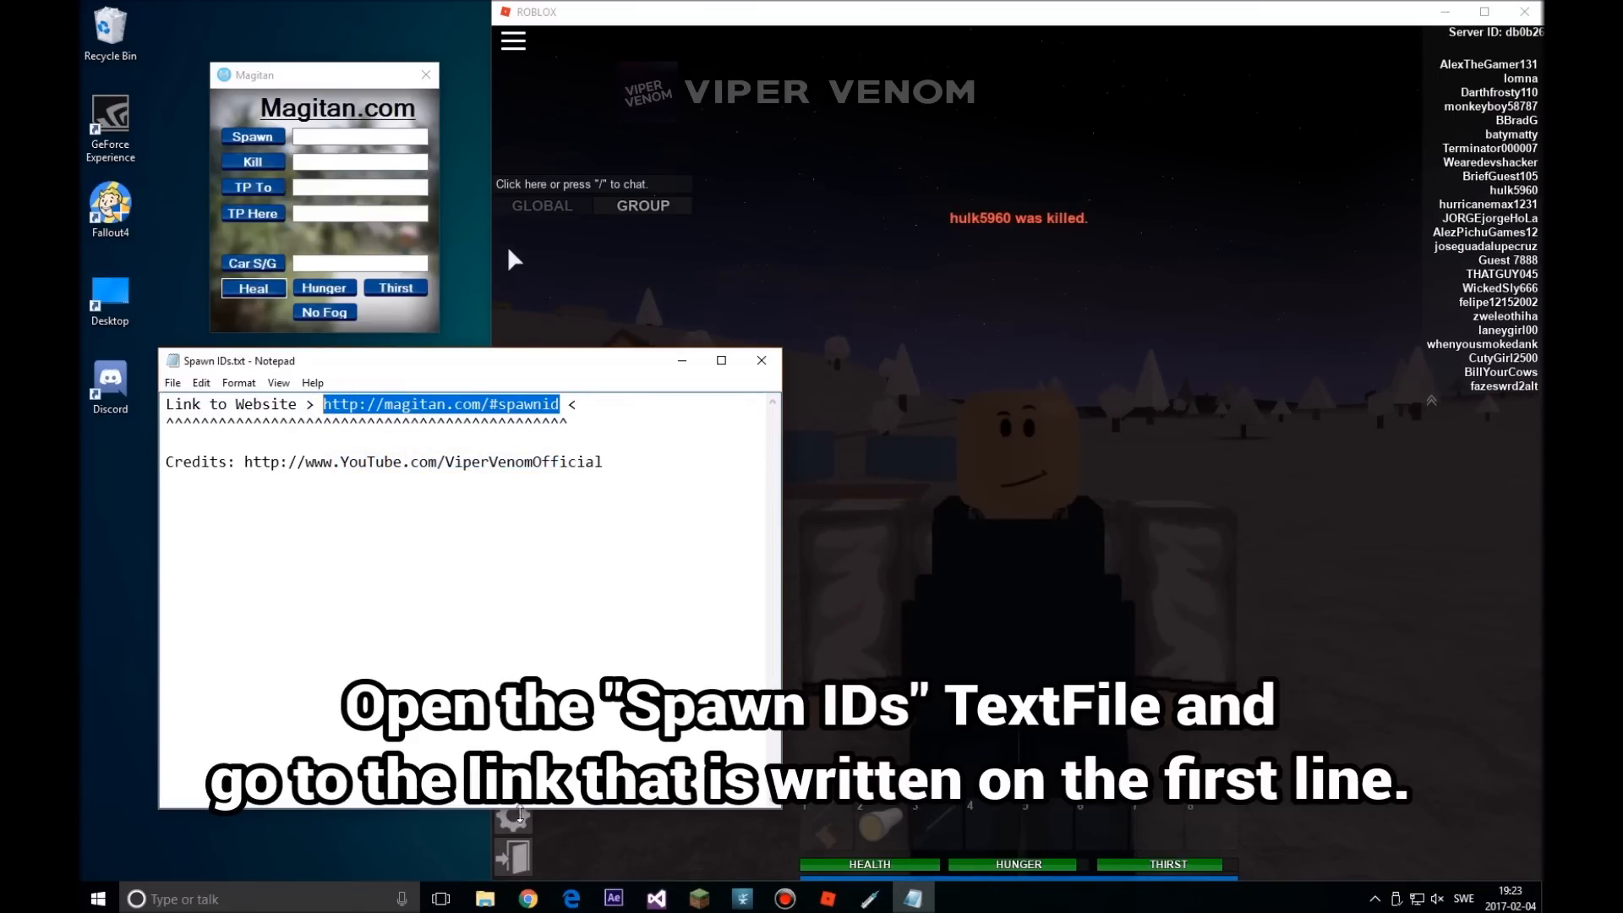
pyautogui.click(527, 898)
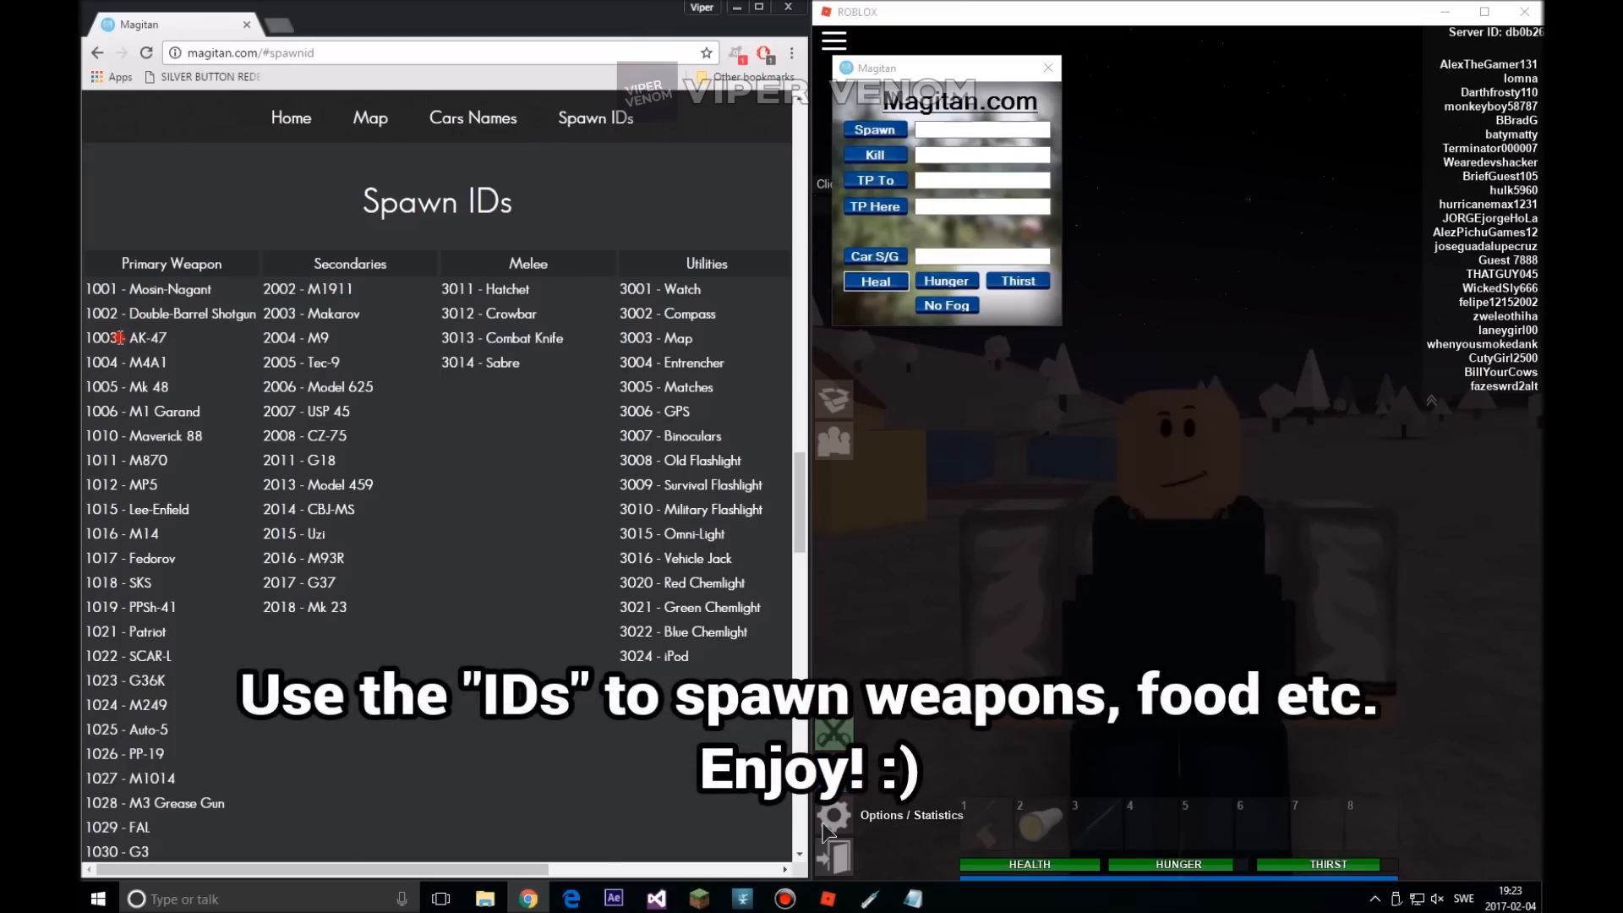
# Copy AK-47 ID 1003 from the Spawn IDs page and paste it into Magitan's Spawn box
pyautogui.rightClick(112, 338)
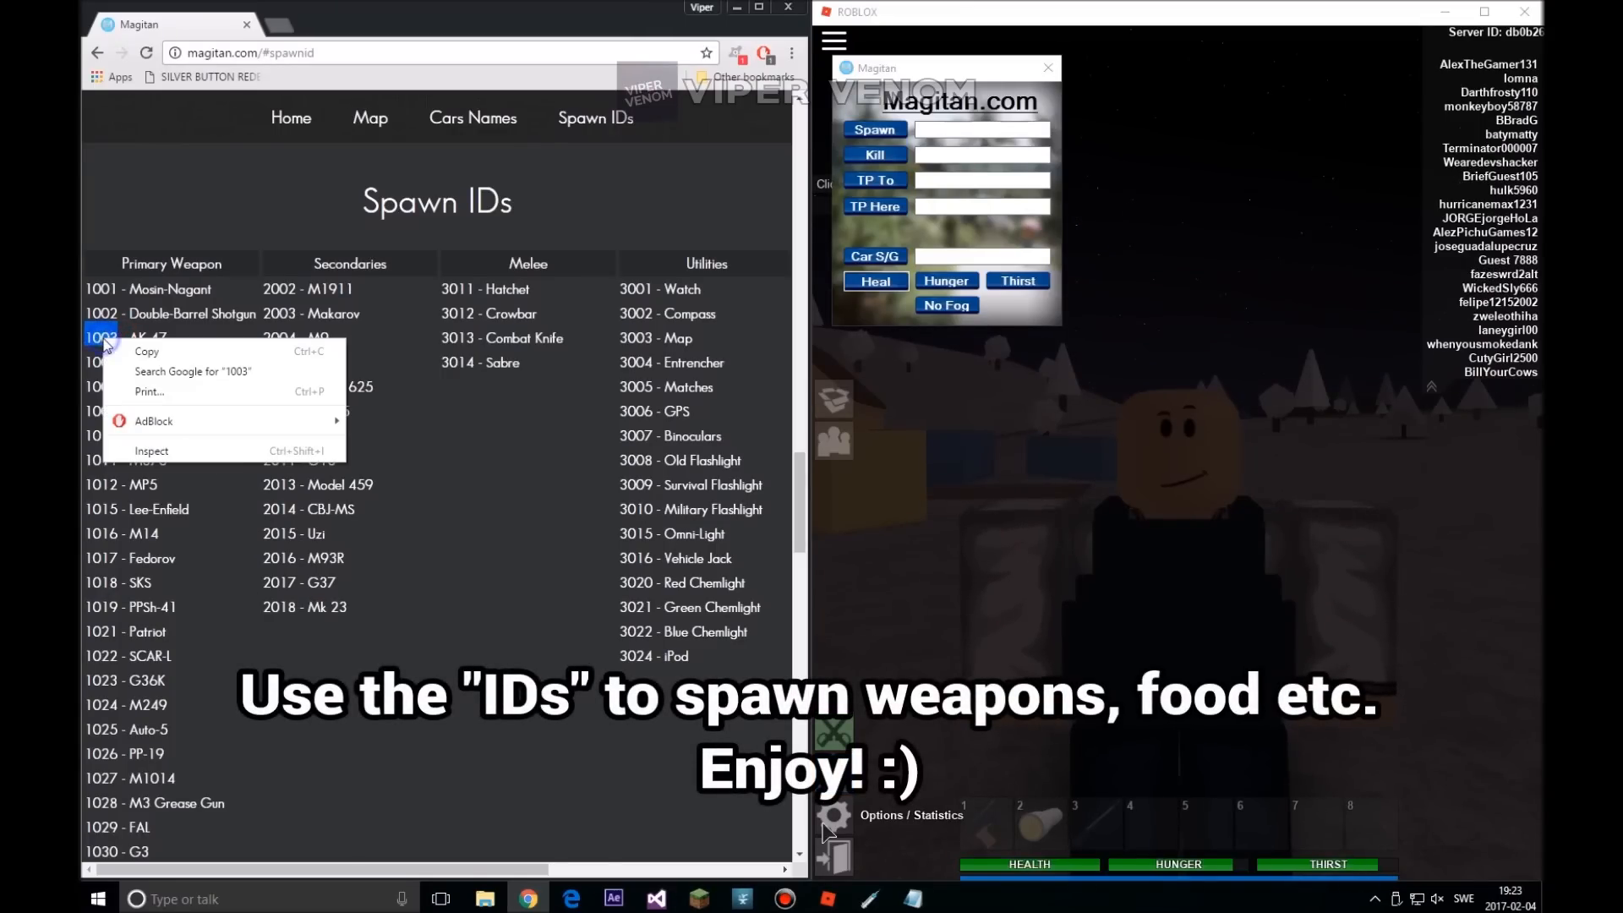
pyautogui.moveTo(165, 362)
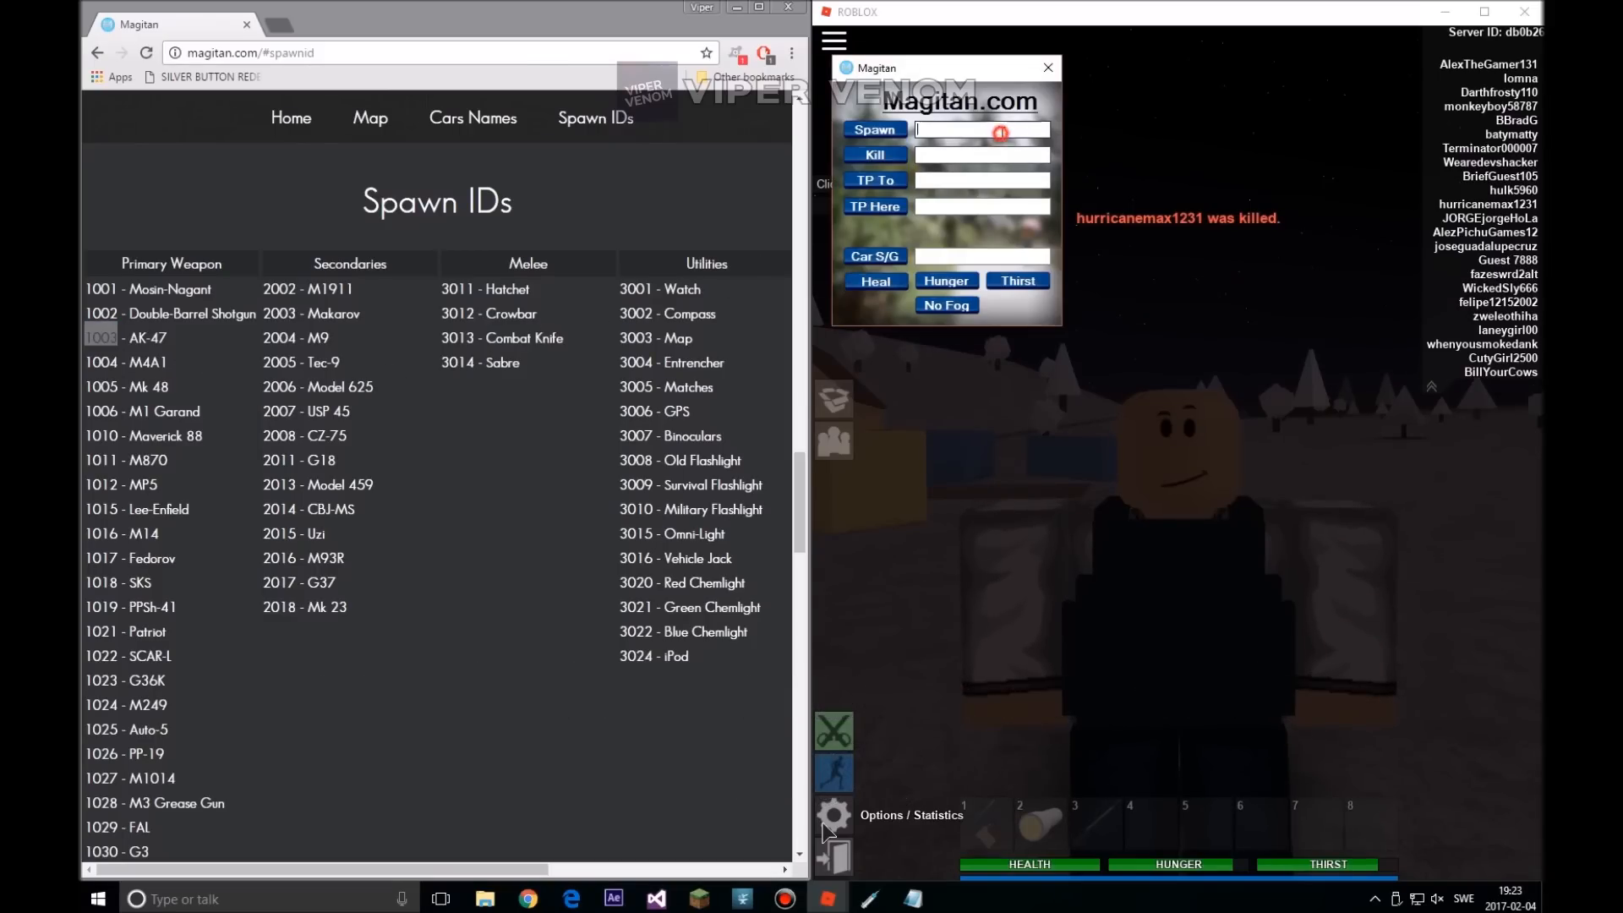
pyautogui.rightClick(979, 130)
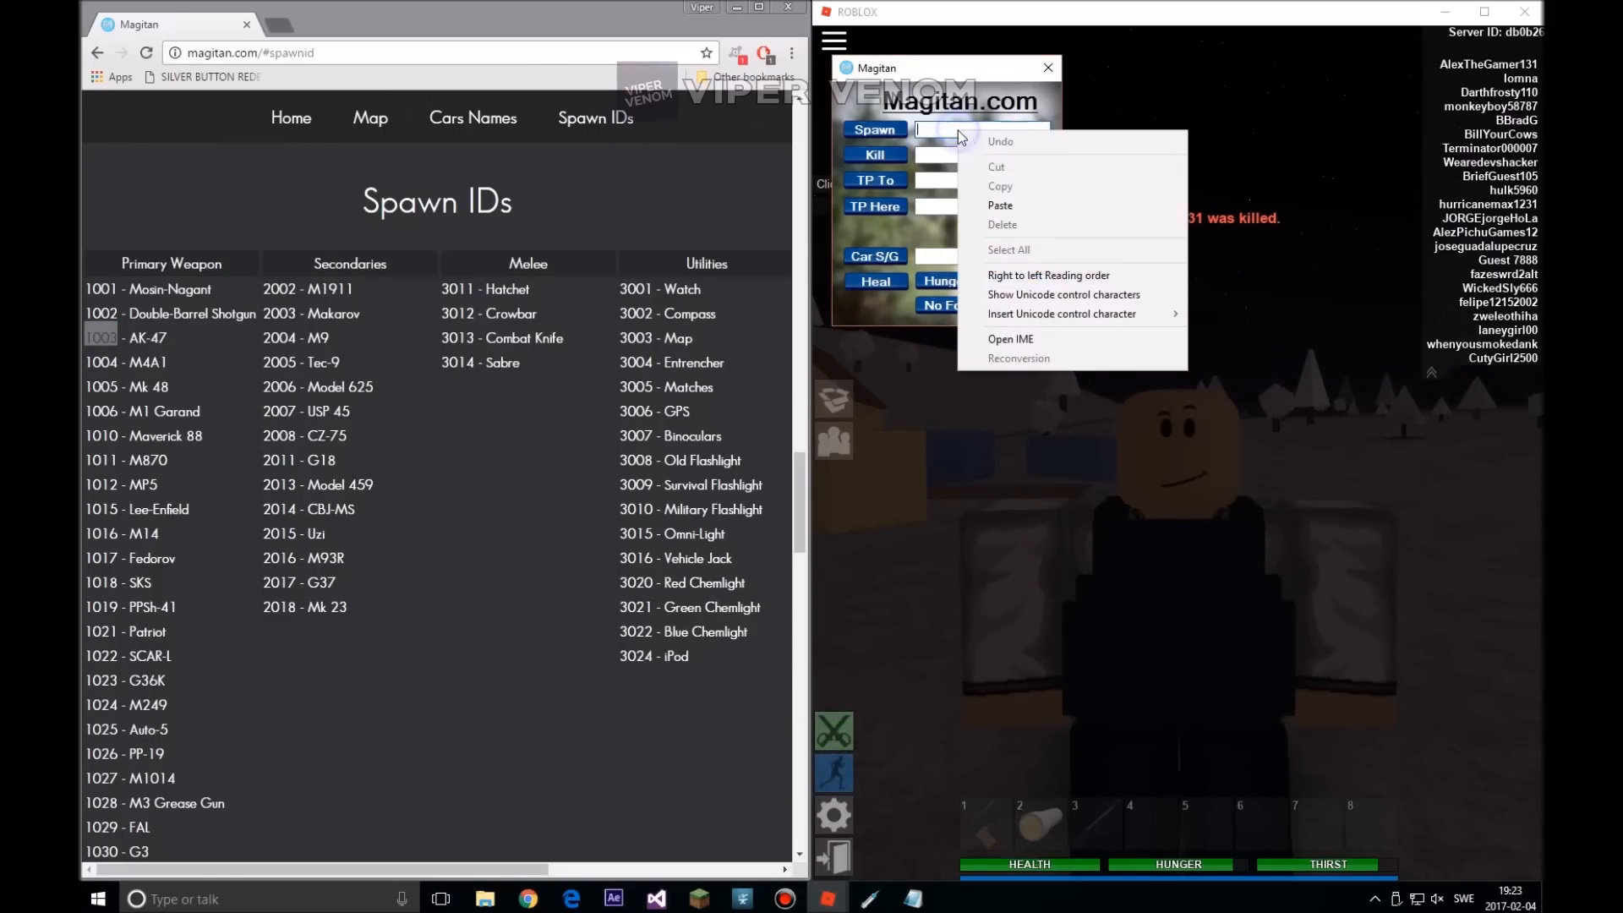
pyautogui.moveTo(1024, 206)
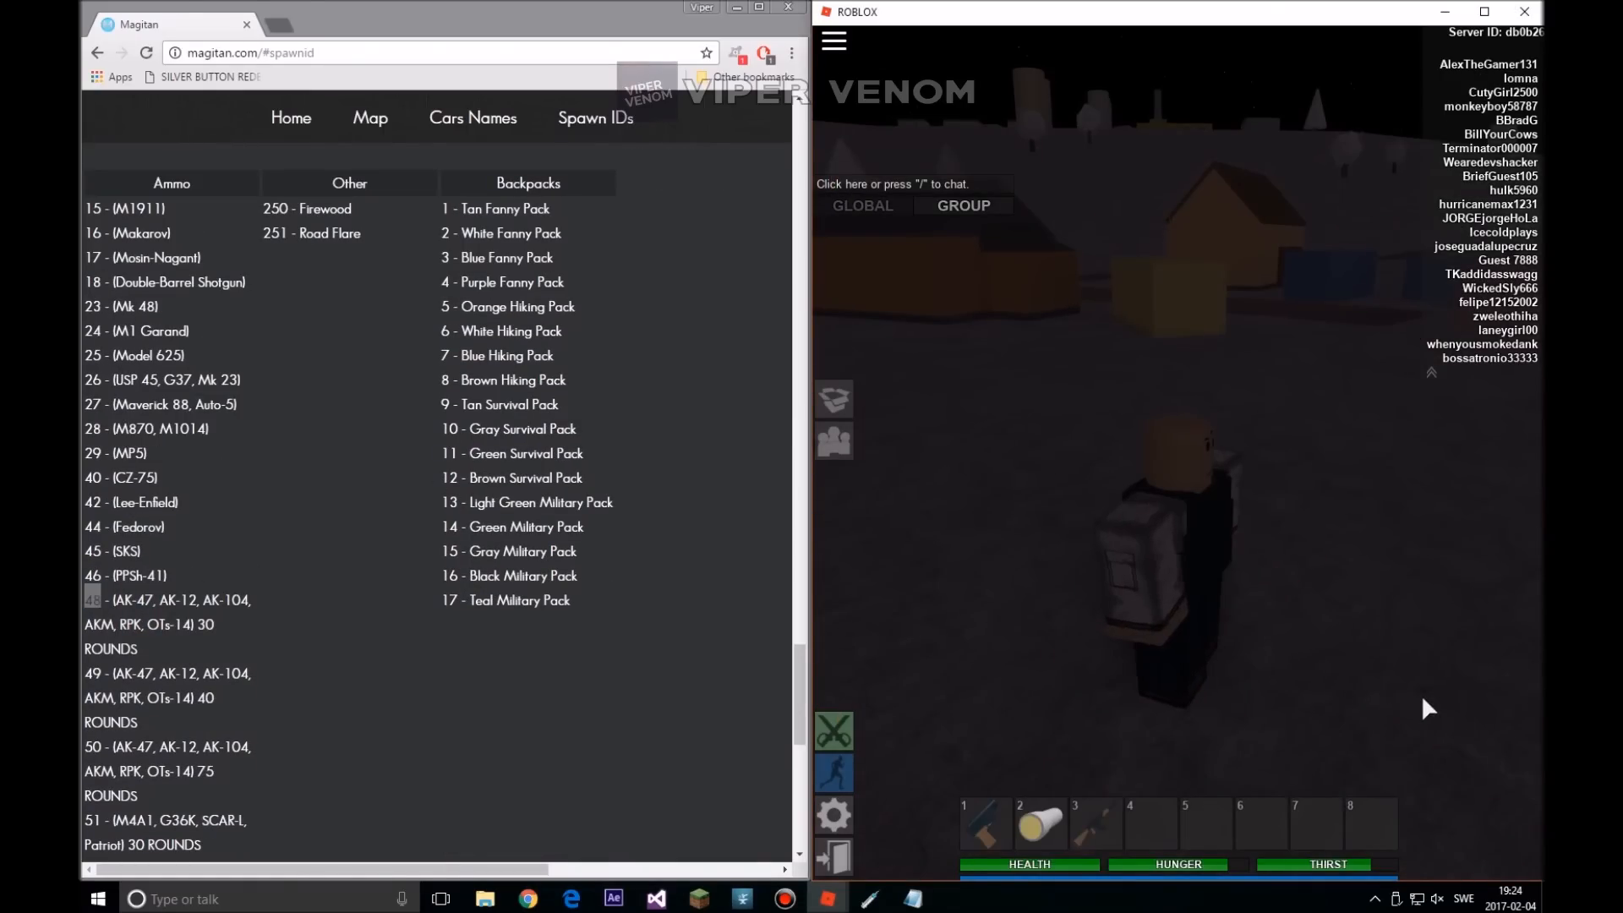
# Return control to the Roblox window and scroll the Spawn IDs page to food, drinks and ammo
pyautogui.click(1094, 823)
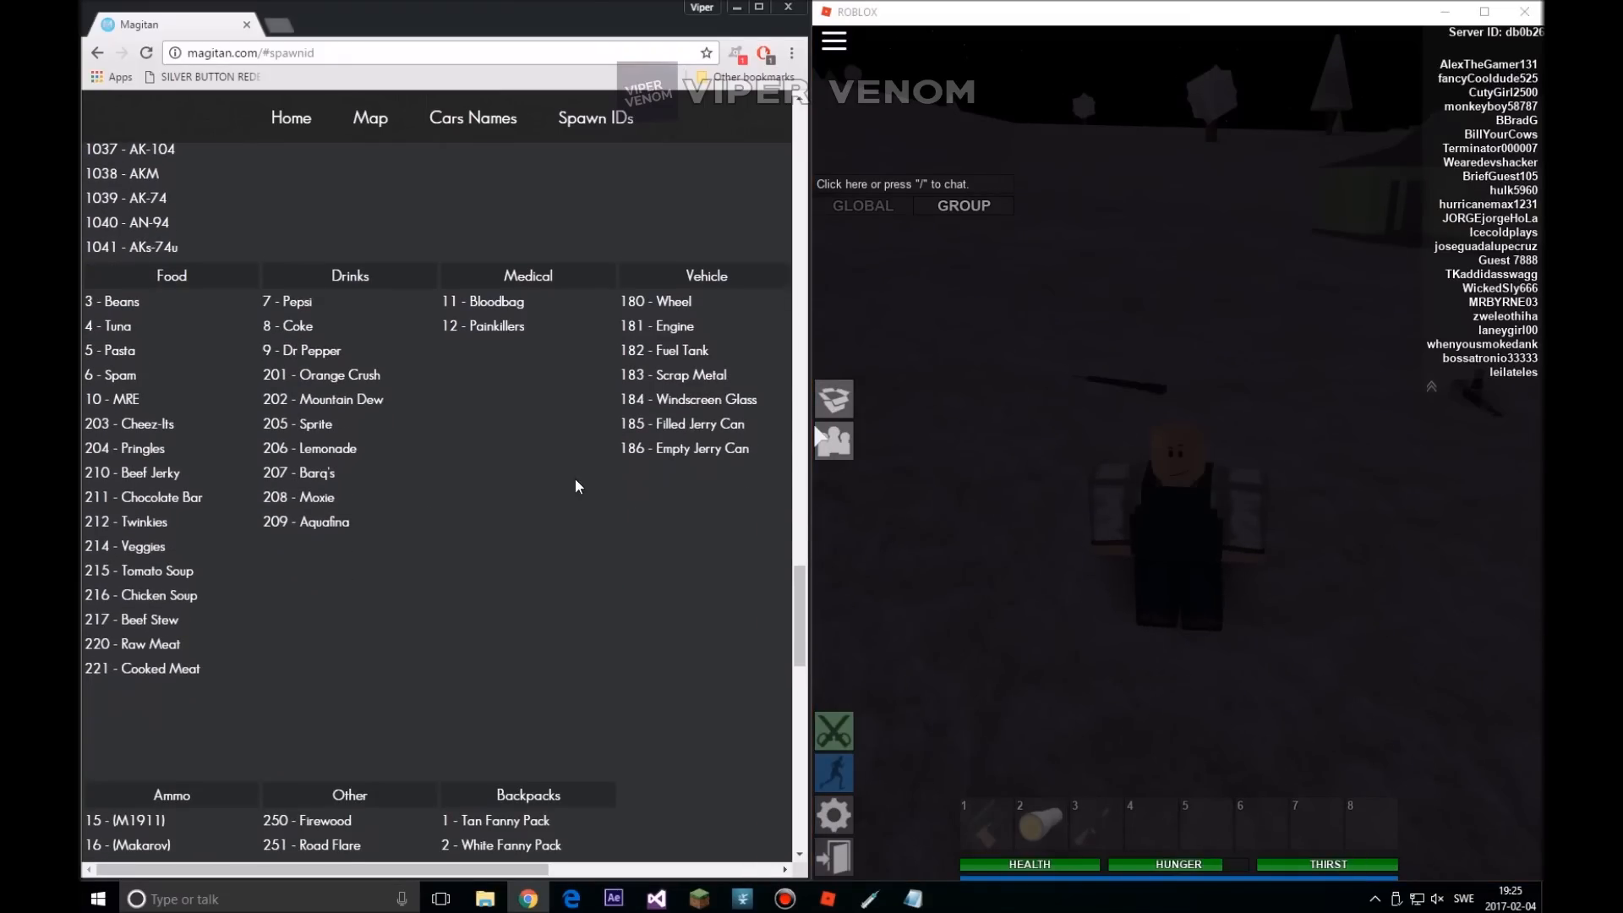
pyautogui.scroll(-3)
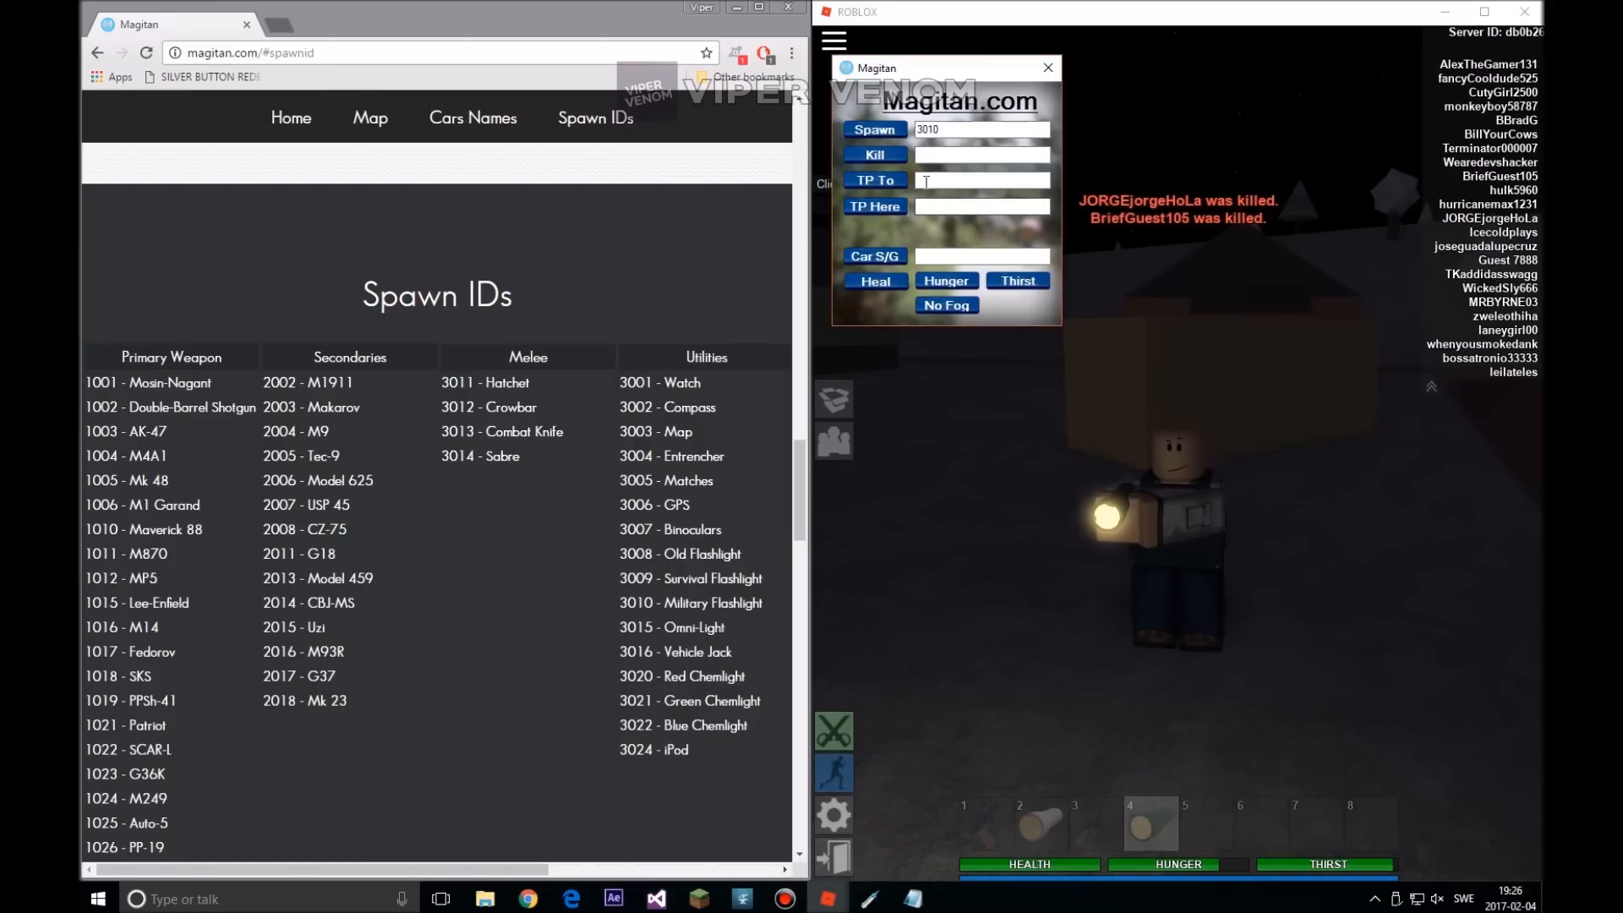
pyautogui.write('CutyGirl')
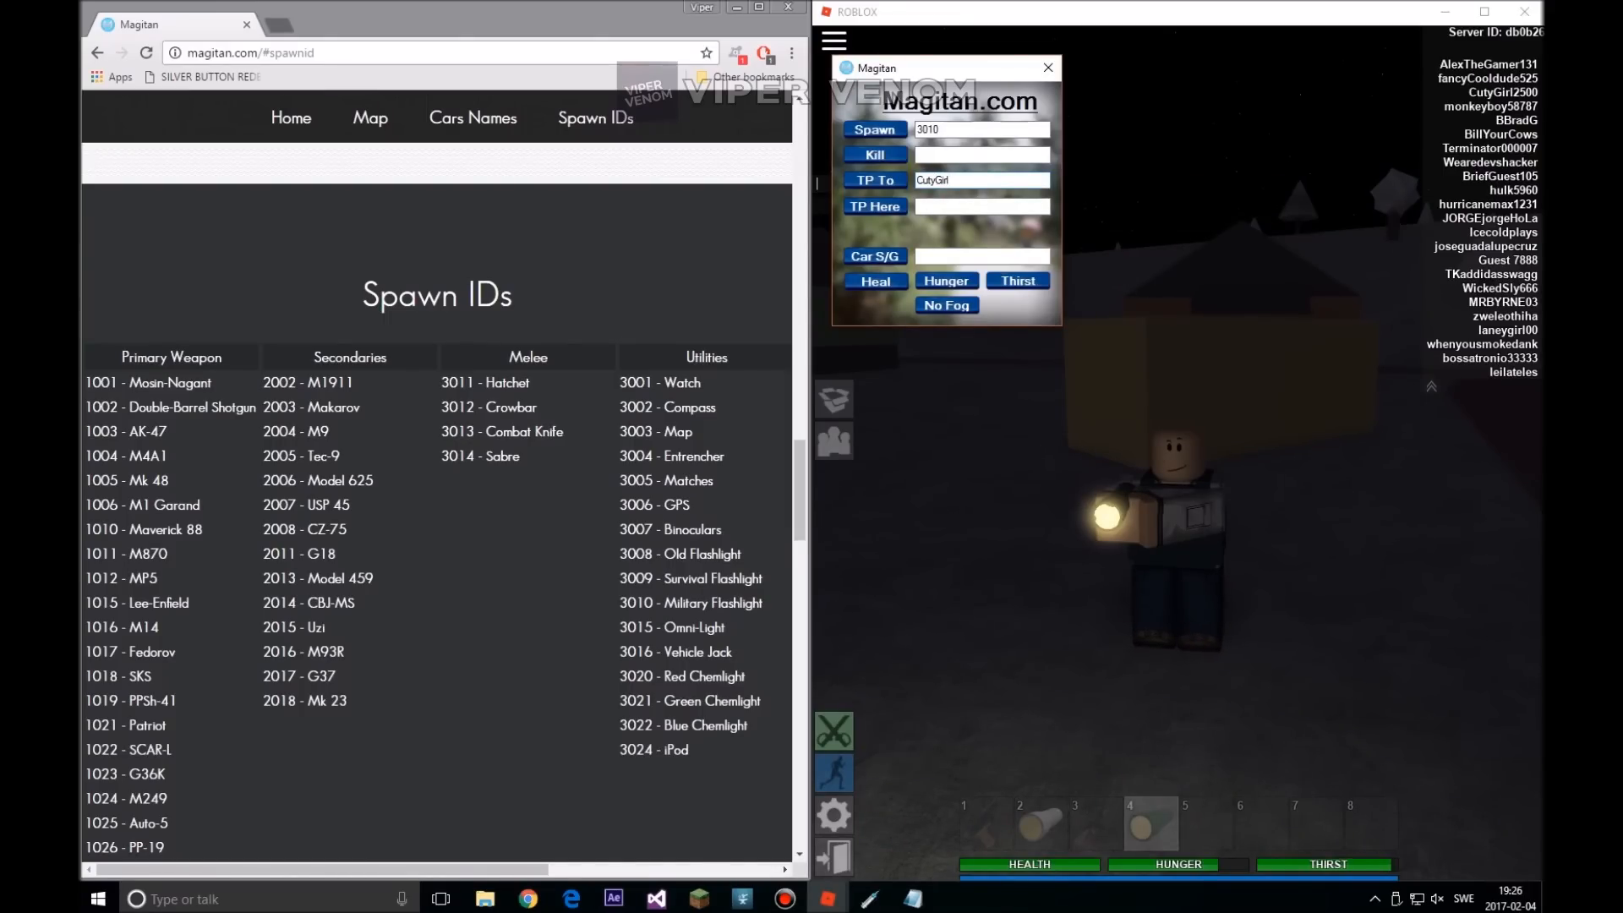